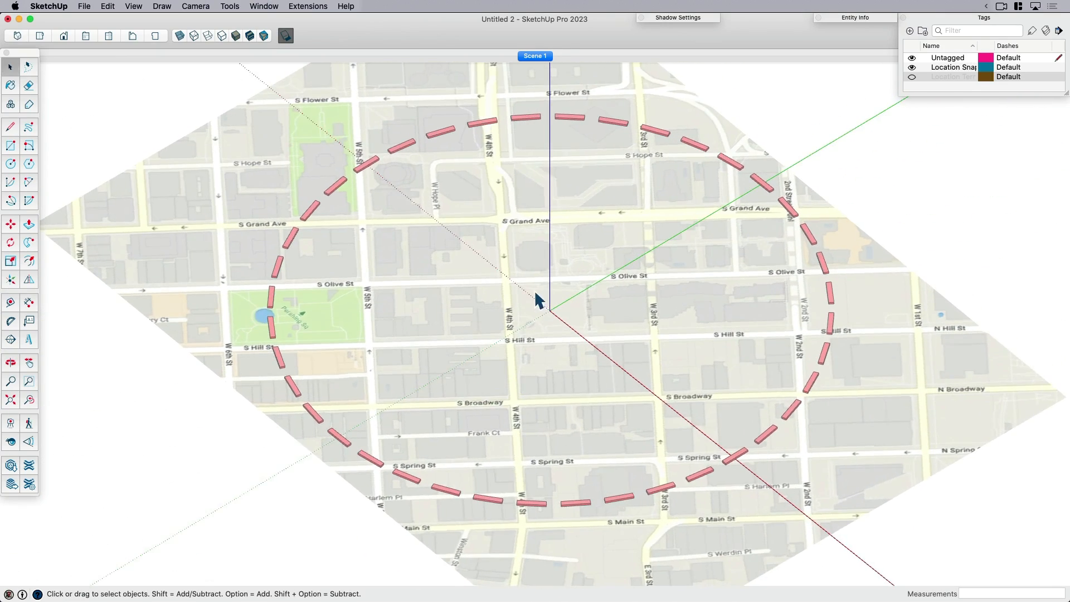
Zoom in on the geolocated downtown map snapshot seen straight down in plan
{"action": "scroll", "scroll_direction": "up", "scroll_amount": 3}
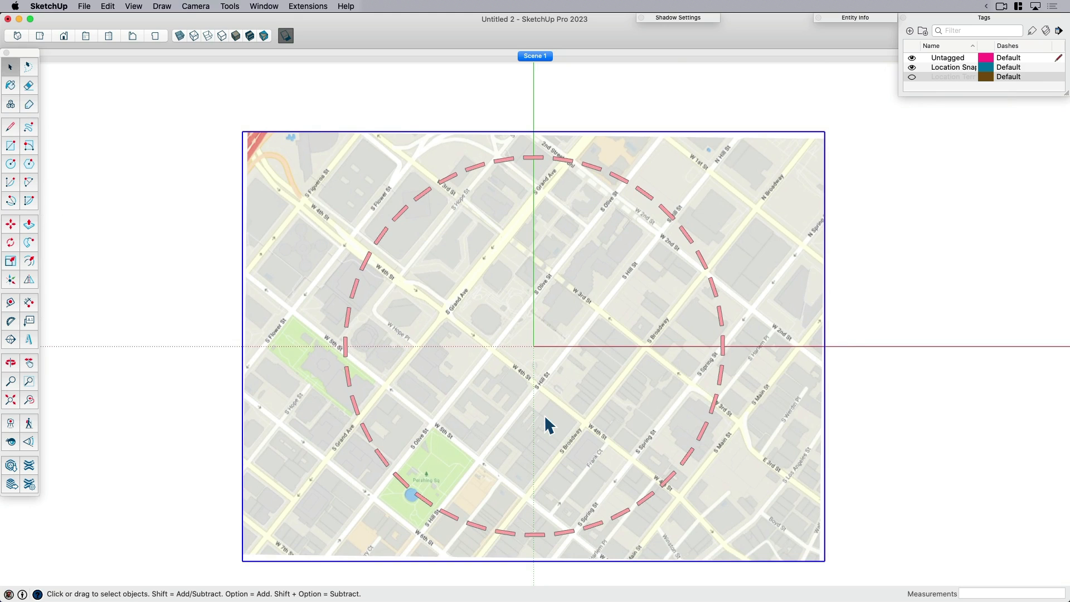
{"action": "mouse_move", "coordinate": [549, 387]}
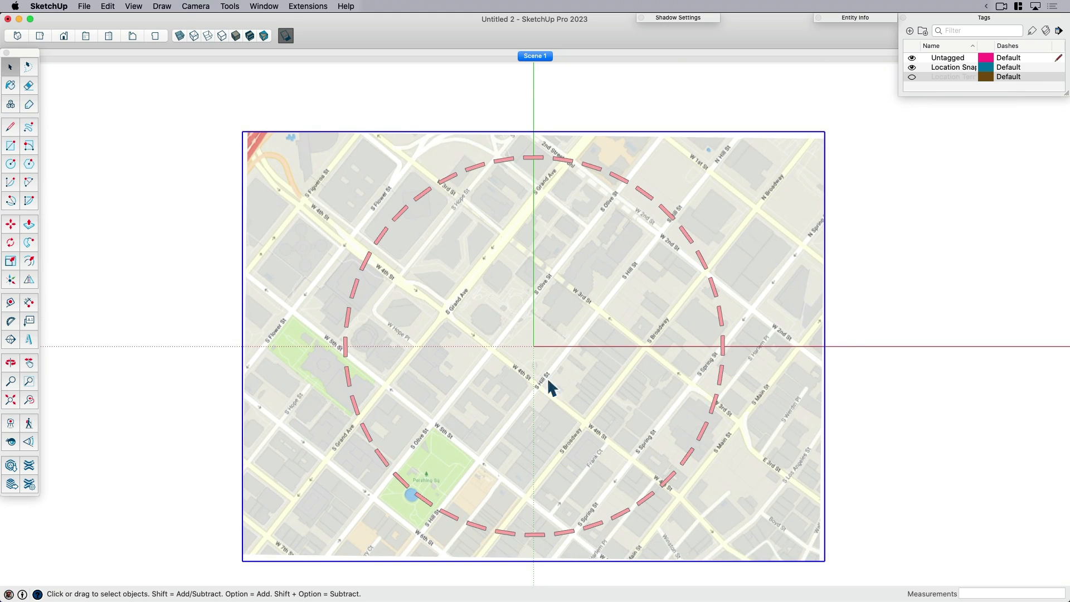
{"action": "mouse_move", "coordinate": [307, 7]}
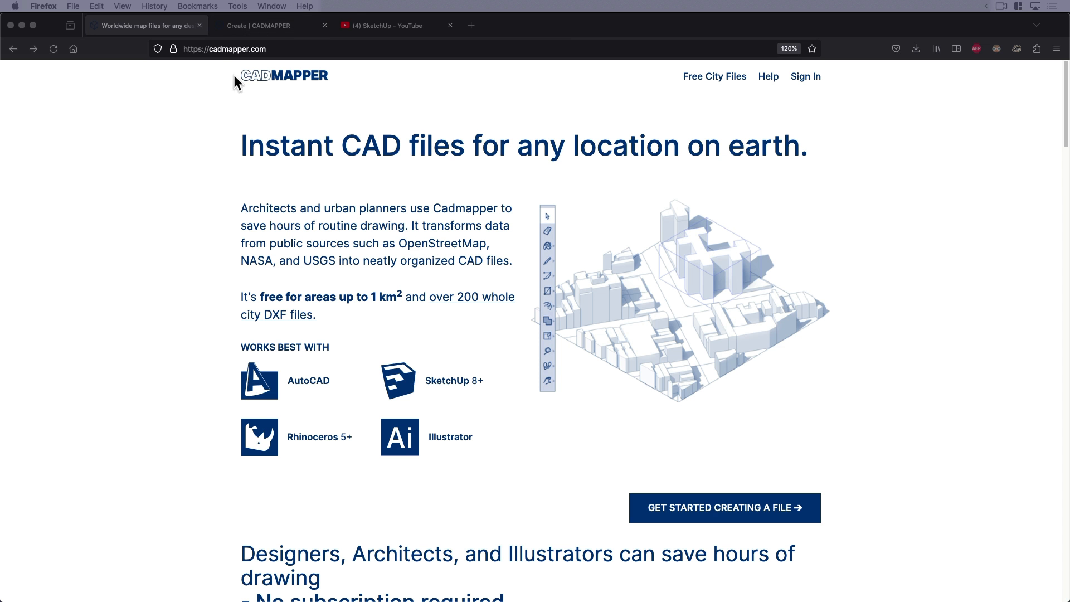
Bring up the cadmapper.com home page in Firefox and scroll down its pitch
{"action": "left_click", "coordinate": [224, 48]}
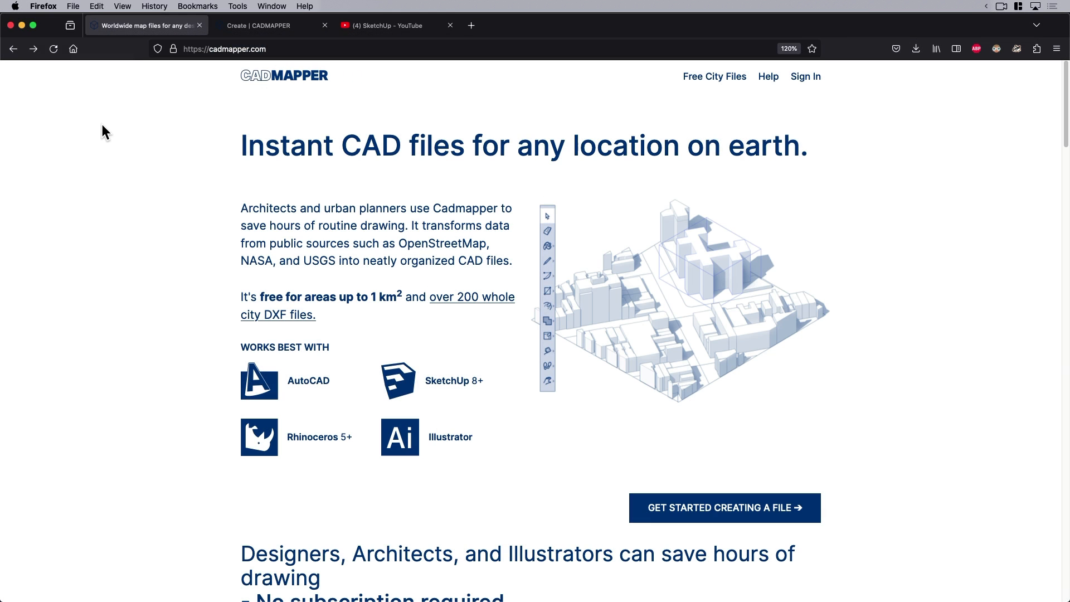
{"action": "mouse_move", "coordinate": [239, 112]}
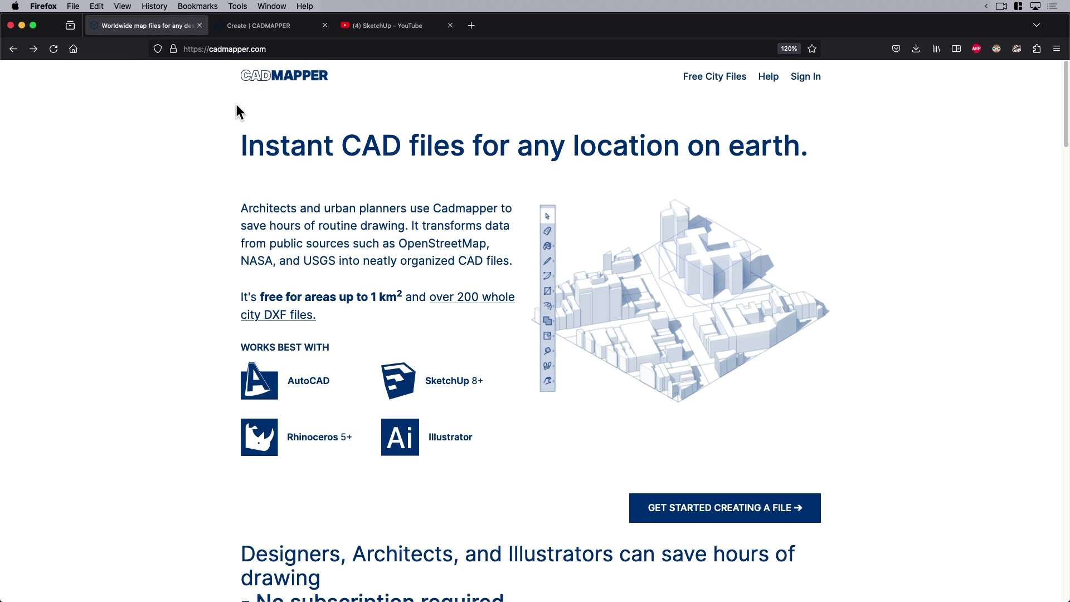
{"action": "mouse_move", "coordinate": [783, 105]}
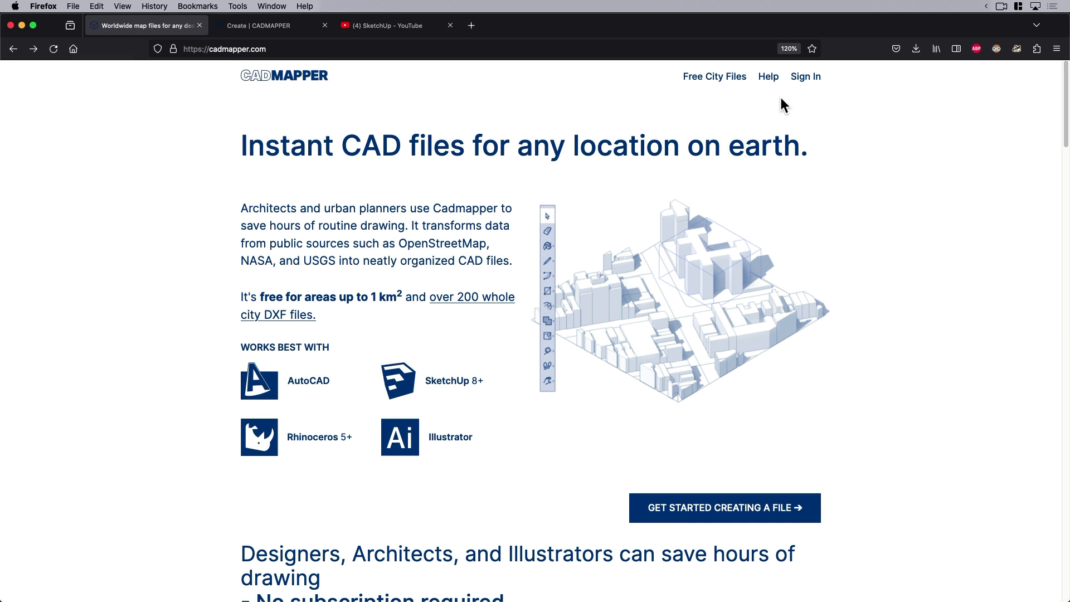
{"action": "mouse_move", "coordinate": [805, 77]}
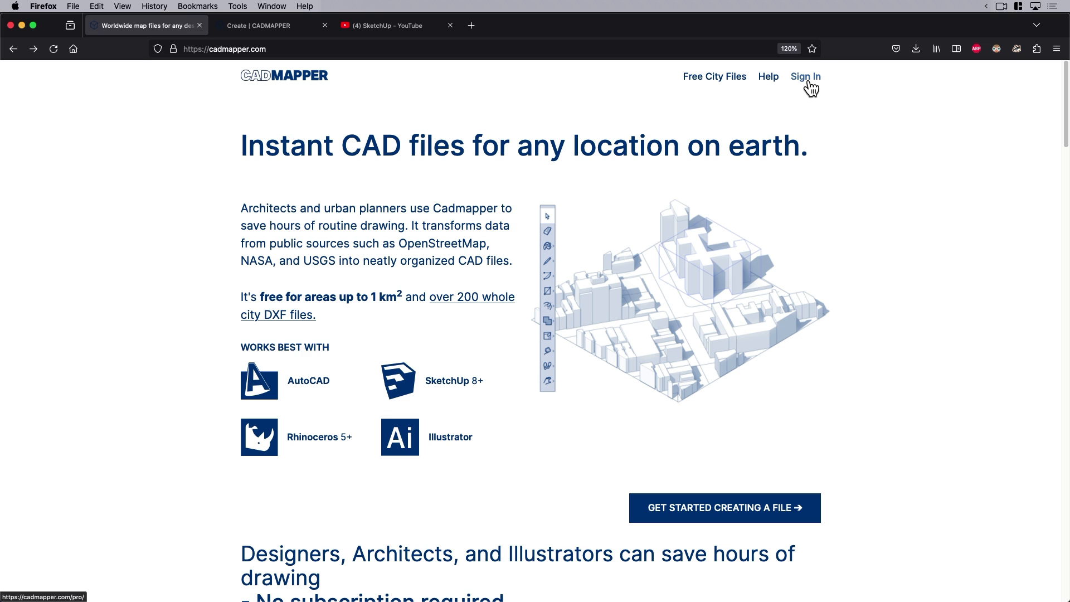
{"action": "mouse_move", "coordinate": [856, 195]}
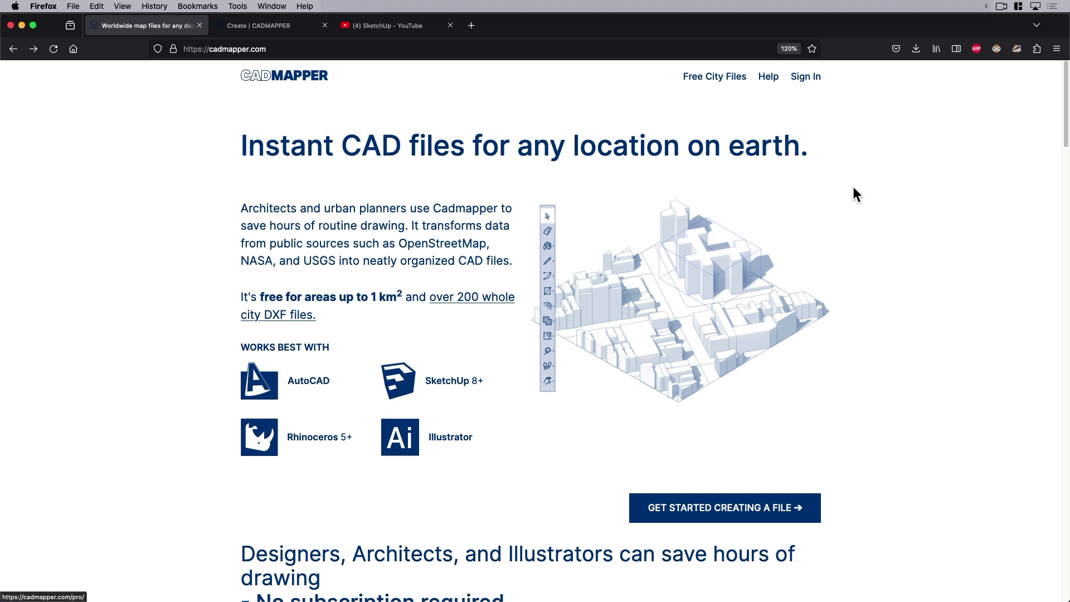
{"action": "scroll", "scroll_direction": "down", "scroll_amount": 3}
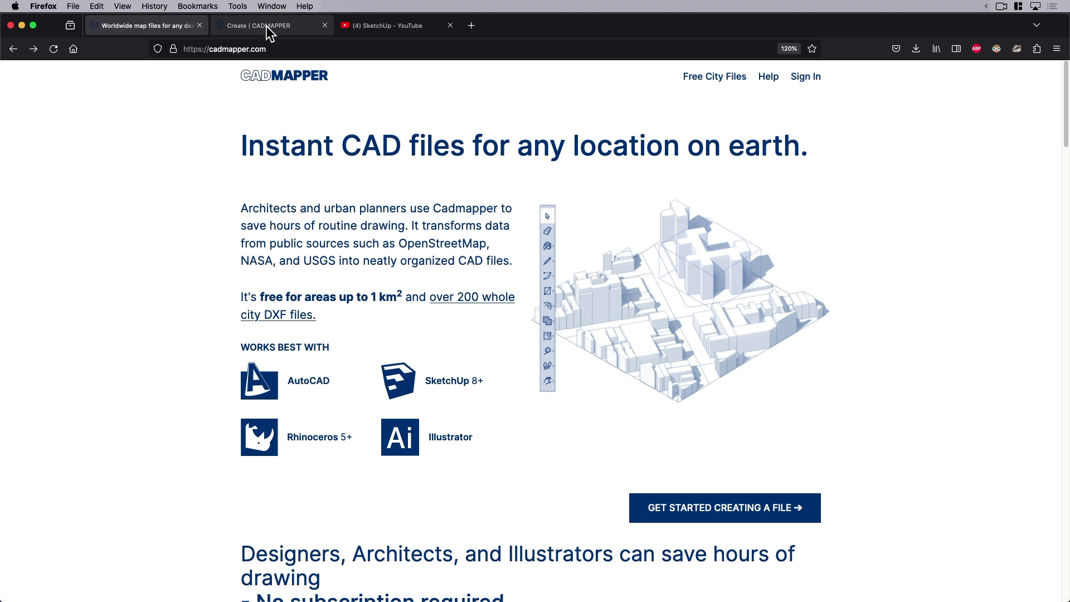
{"action": "mouse_move", "coordinate": [269, 35]}
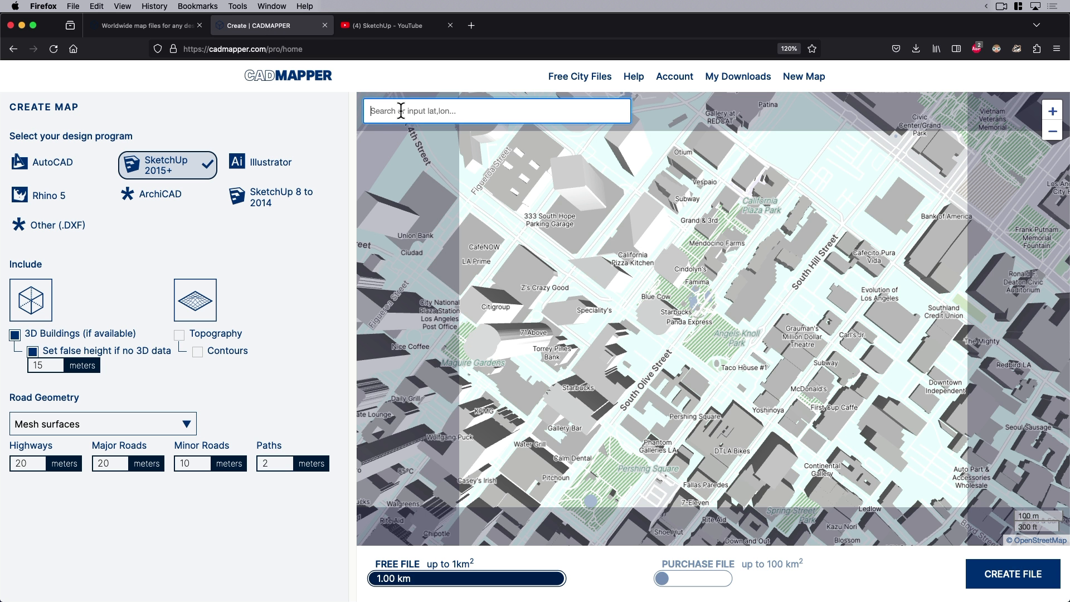
Search Los Angeles, include Topography for the SketchUp 2015+ map, and create the file
{"action": "left_click", "coordinate": [496, 111]}
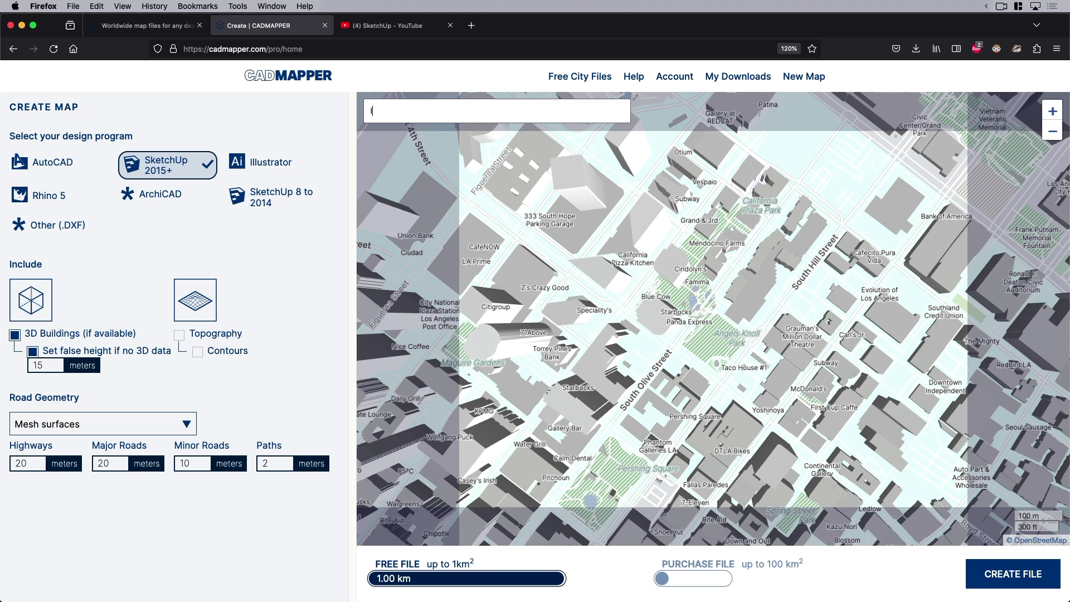
{"action": "type", "text": "los angel"}
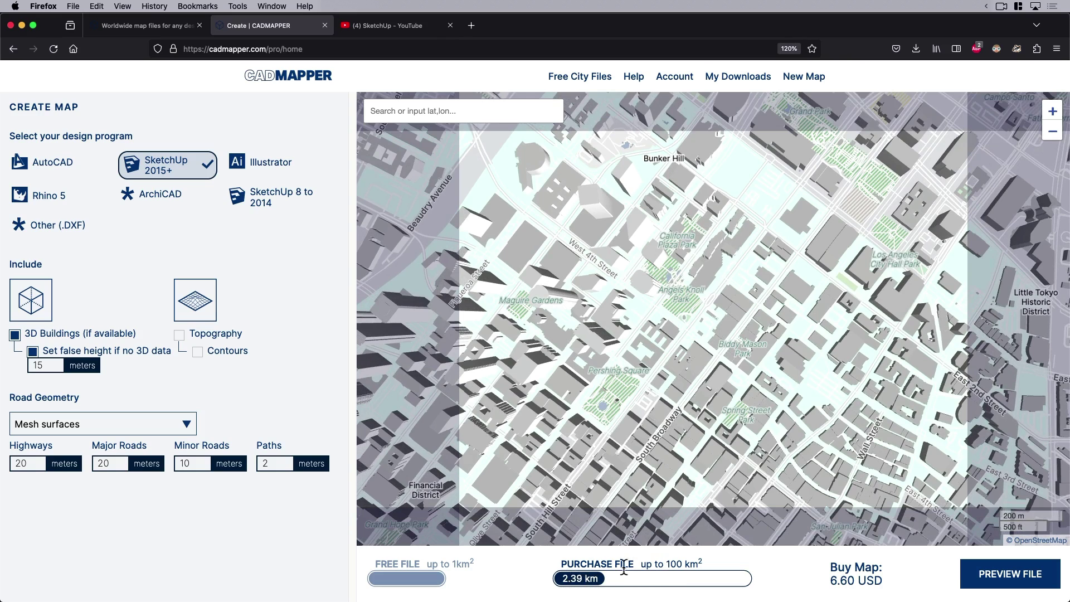
{"action": "mouse_move", "coordinate": [691, 568]}
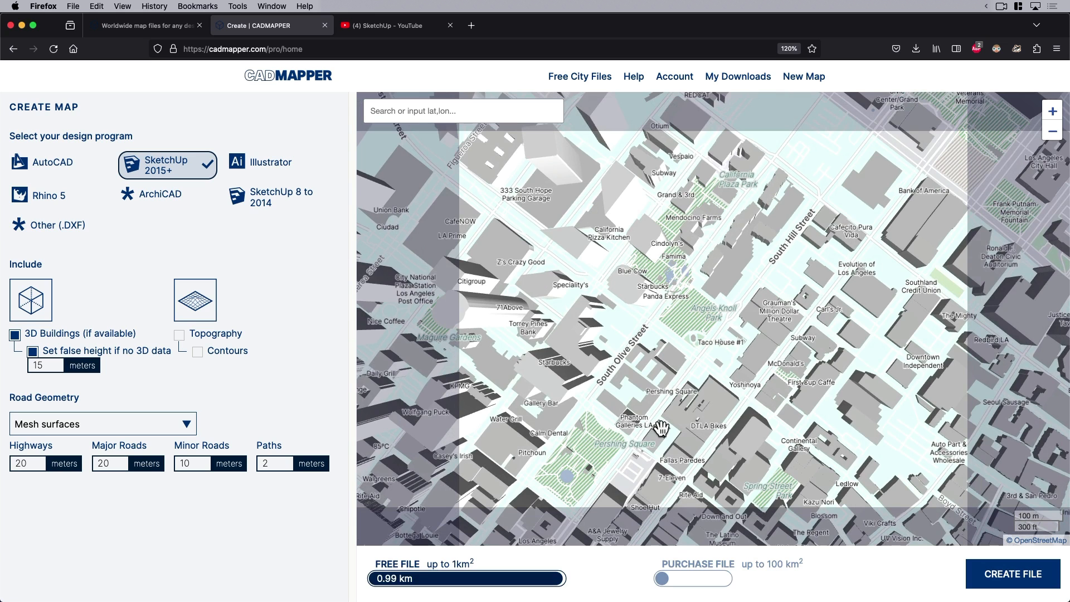
{"action": "mouse_move", "coordinate": [781, 154]}
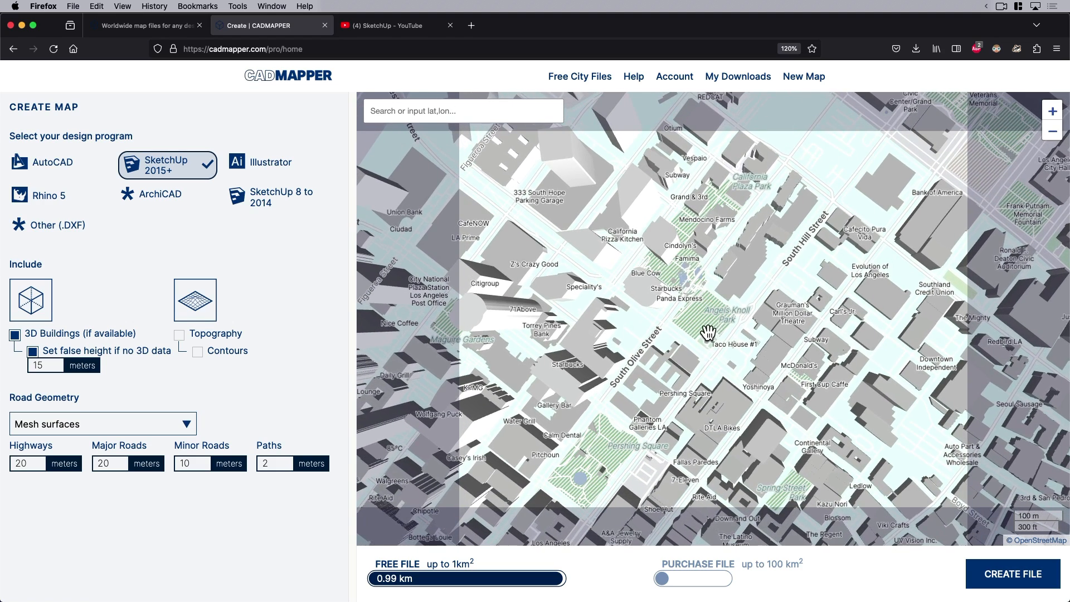
{"action": "mouse_move", "coordinate": [268, 164]}
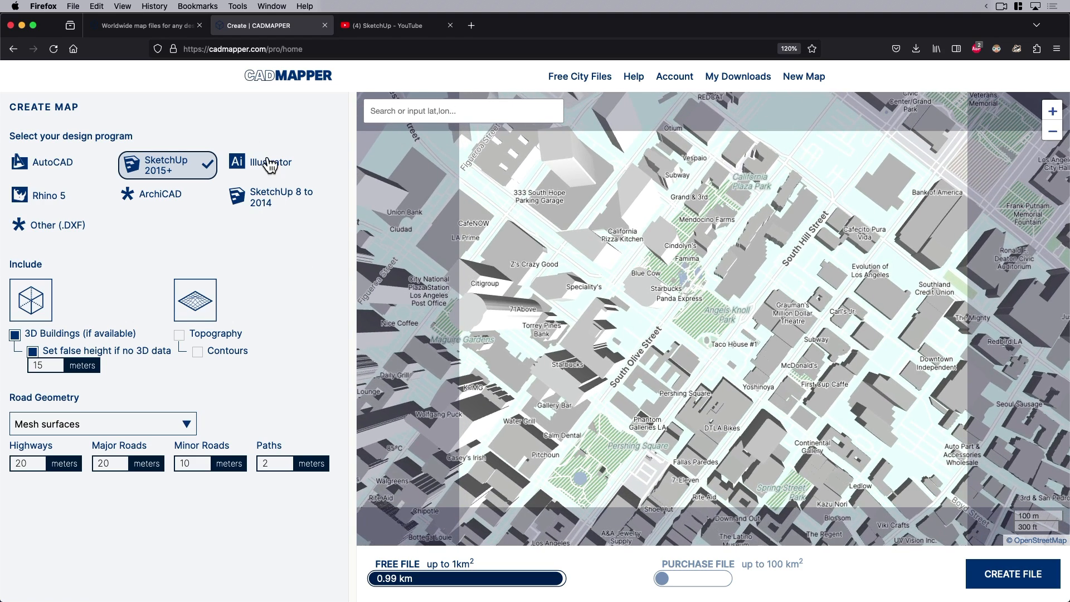
{"action": "mouse_move", "coordinate": [266, 200]}
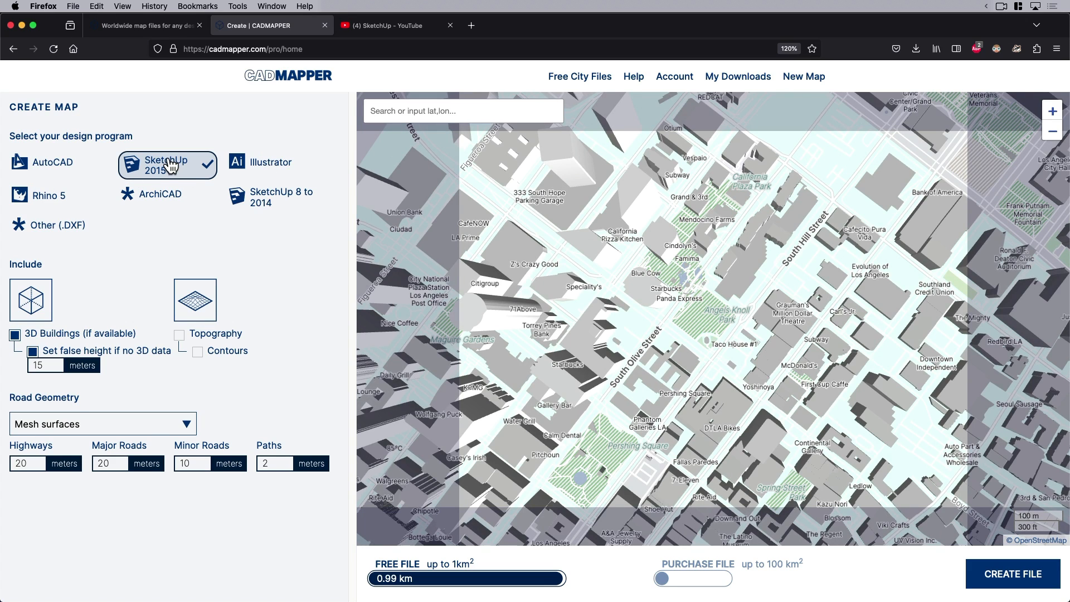
{"action": "mouse_move", "coordinate": [181, 343]}
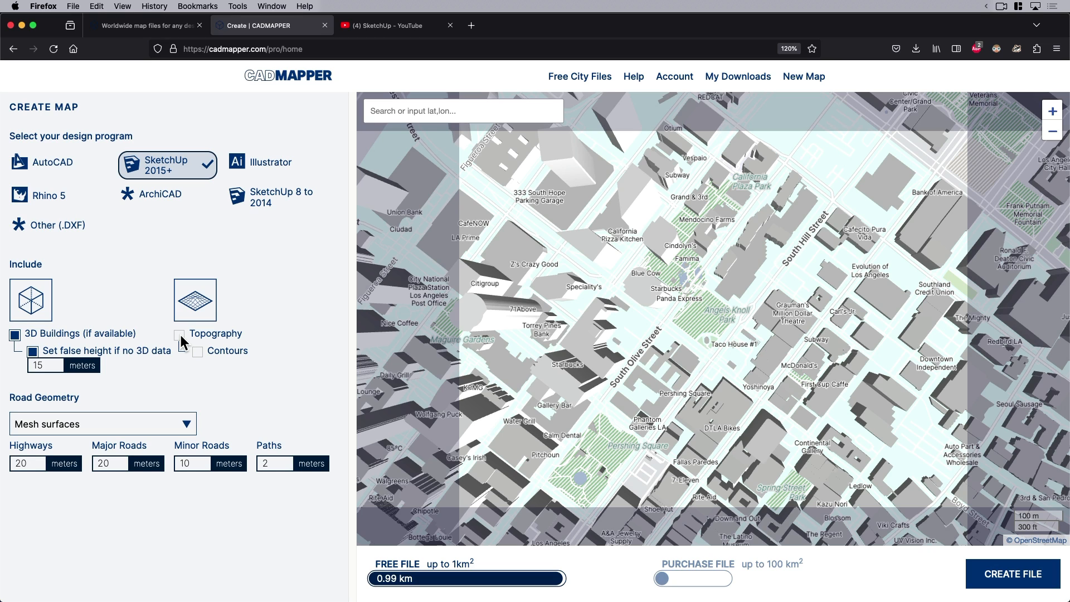
{"action": "left_click", "coordinate": [197, 334]}
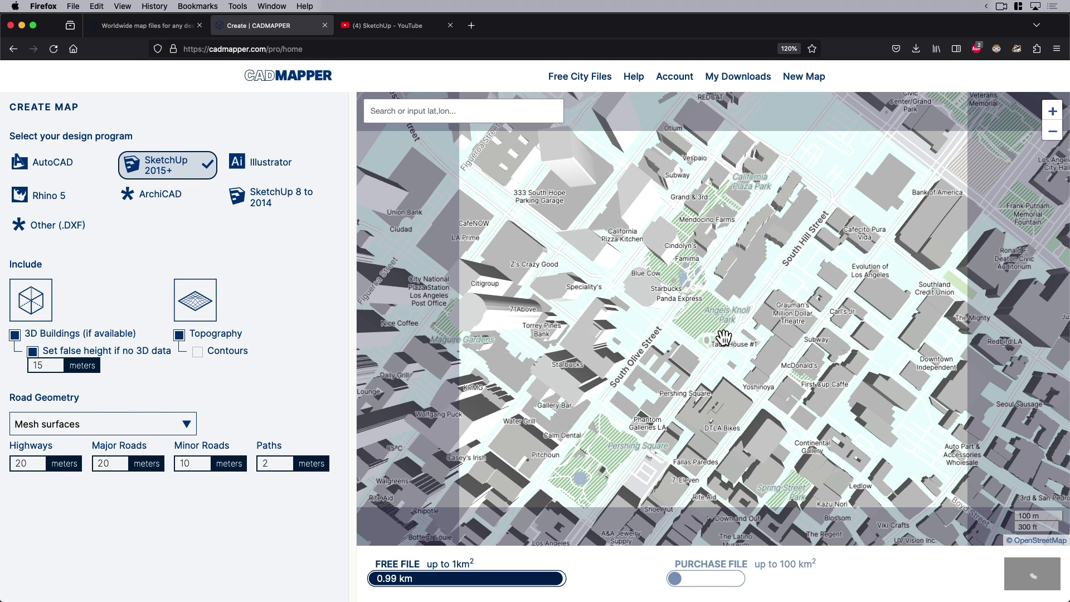
{"action": "left_click", "coordinate": [466, 579]}
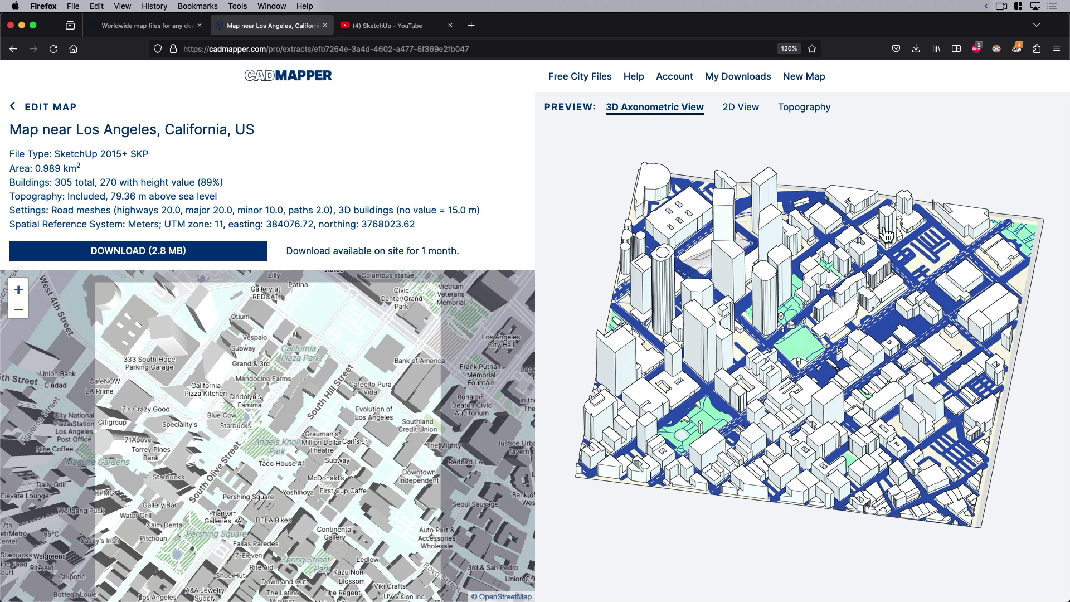
{"action": "mouse_move", "coordinate": [807, 306]}
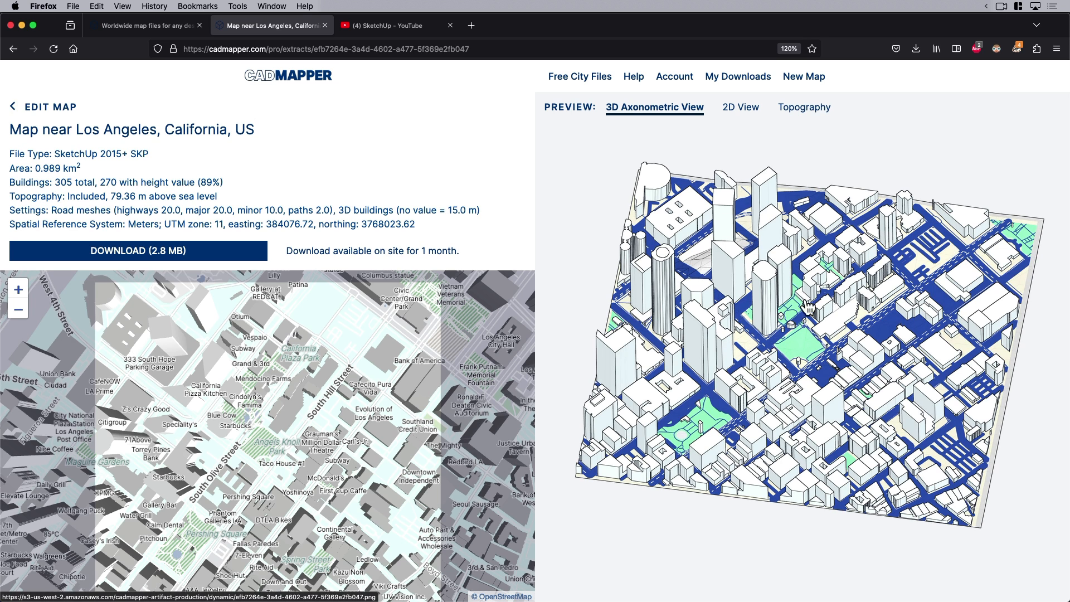
{"action": "mouse_move", "coordinate": [788, 286]}
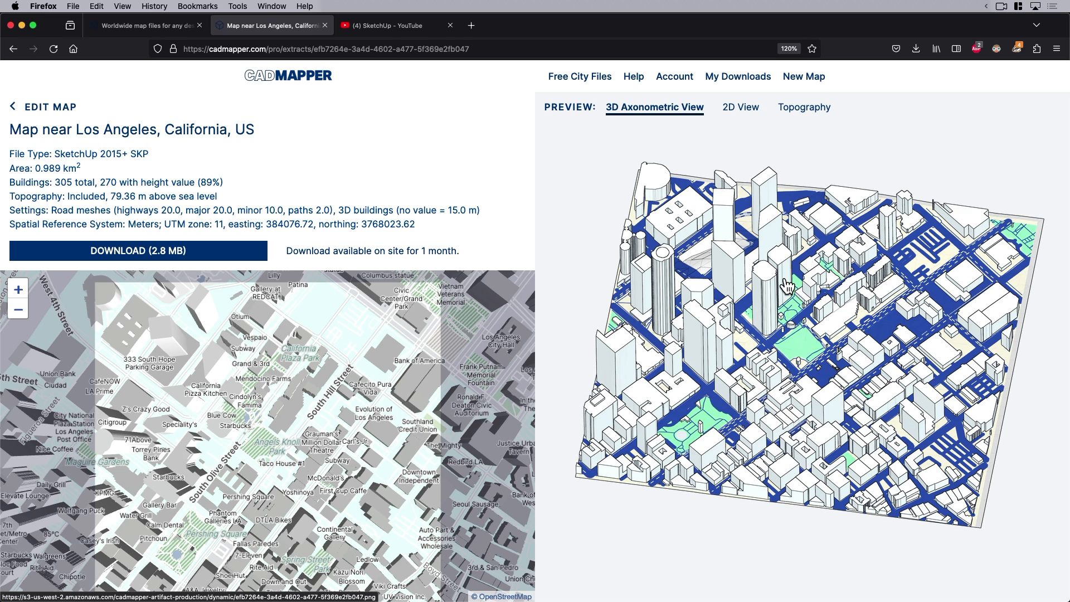
{"action": "mouse_move", "coordinate": [804, 312]}
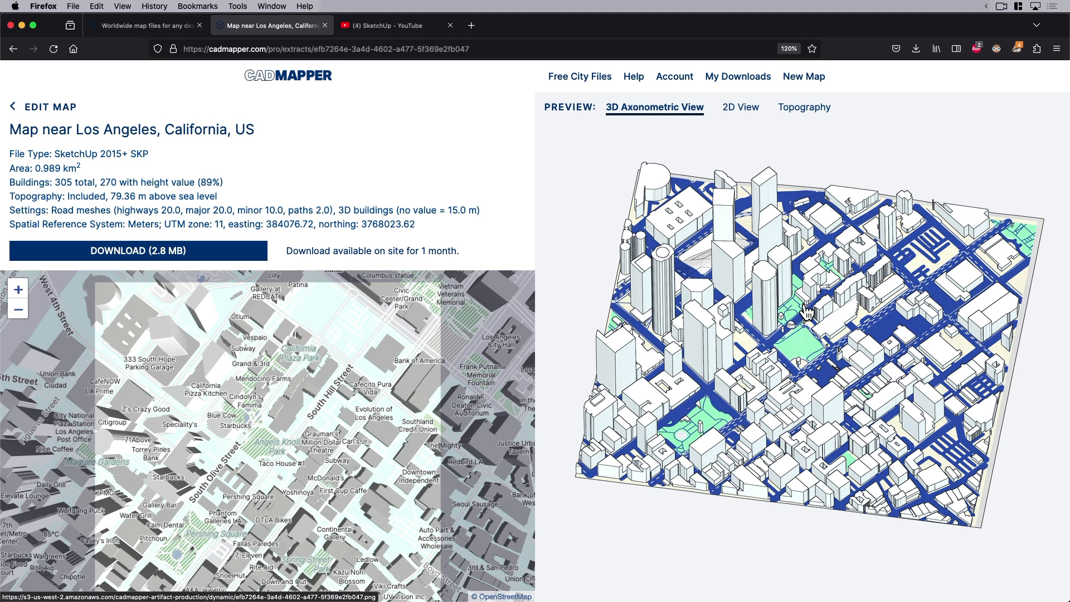
{"action": "mouse_move", "coordinate": [722, 345]}
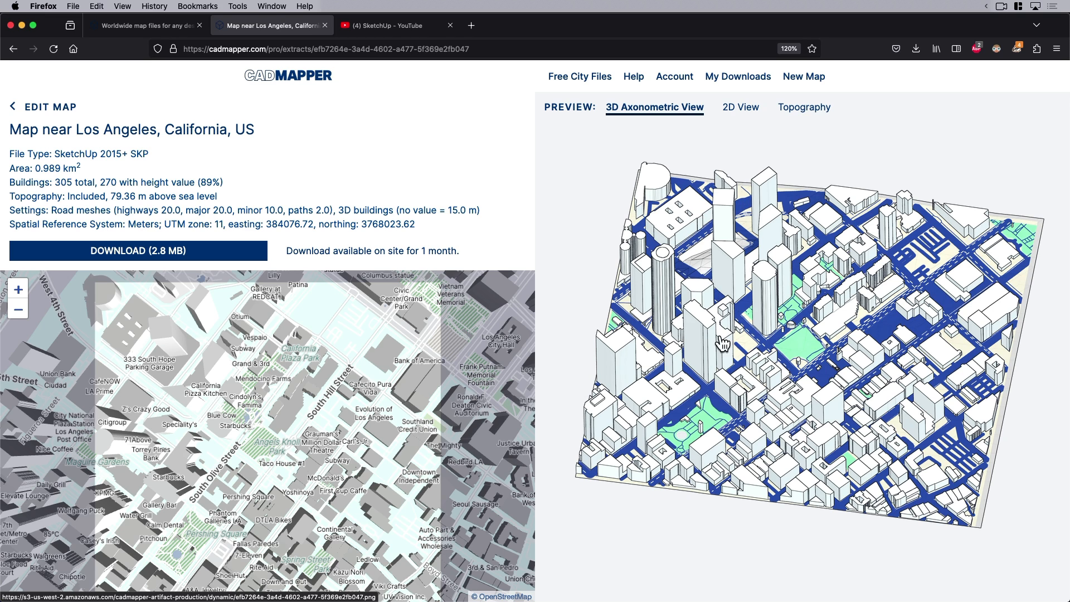
Preview the map in 2D, topography and 3D, then download the SketchUp SKP file
{"action": "left_click", "coordinate": [733, 107]}
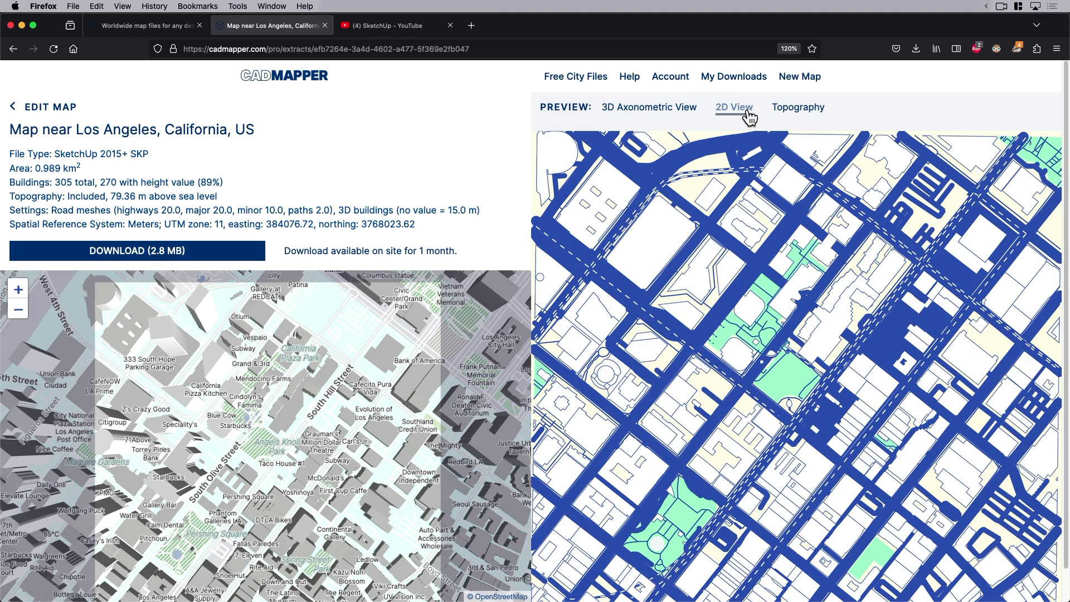
{"action": "left_click", "coordinate": [801, 107]}
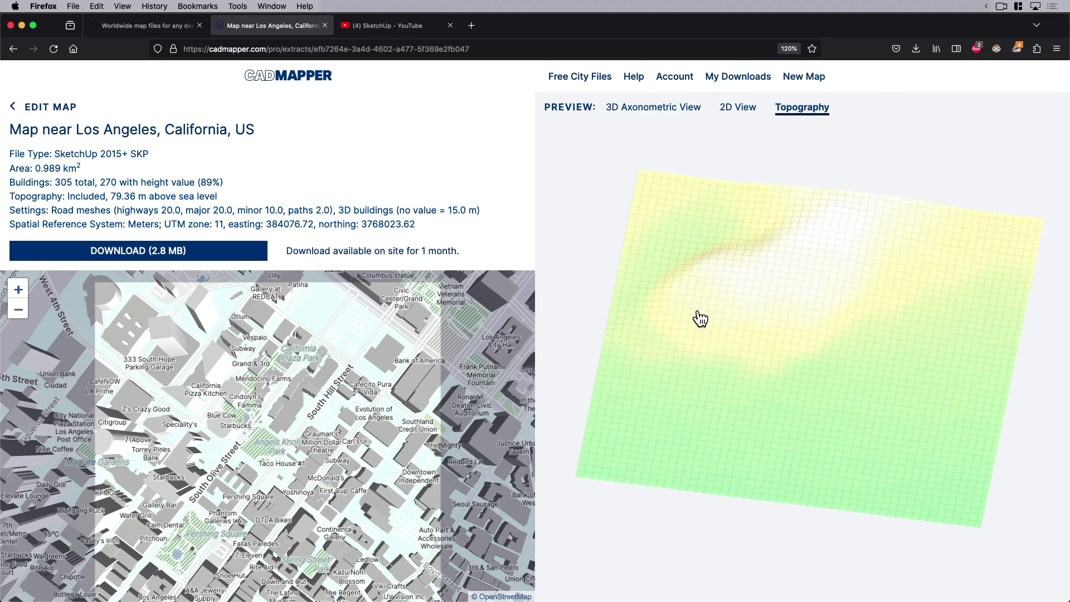
{"action": "mouse_move", "coordinate": [720, 289]}
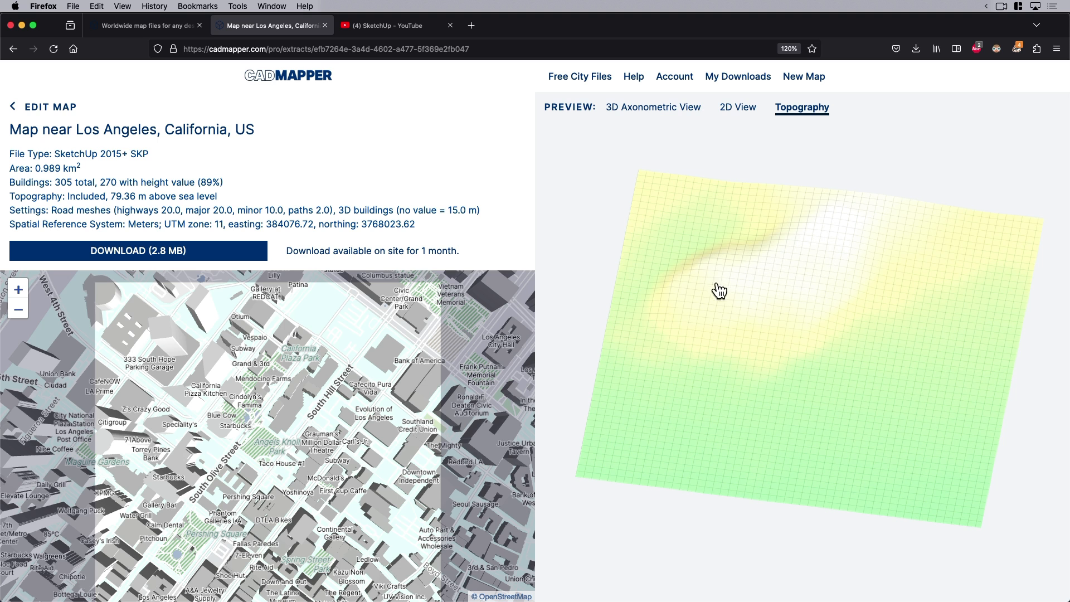
{"action": "left_click", "coordinate": [653, 107]}
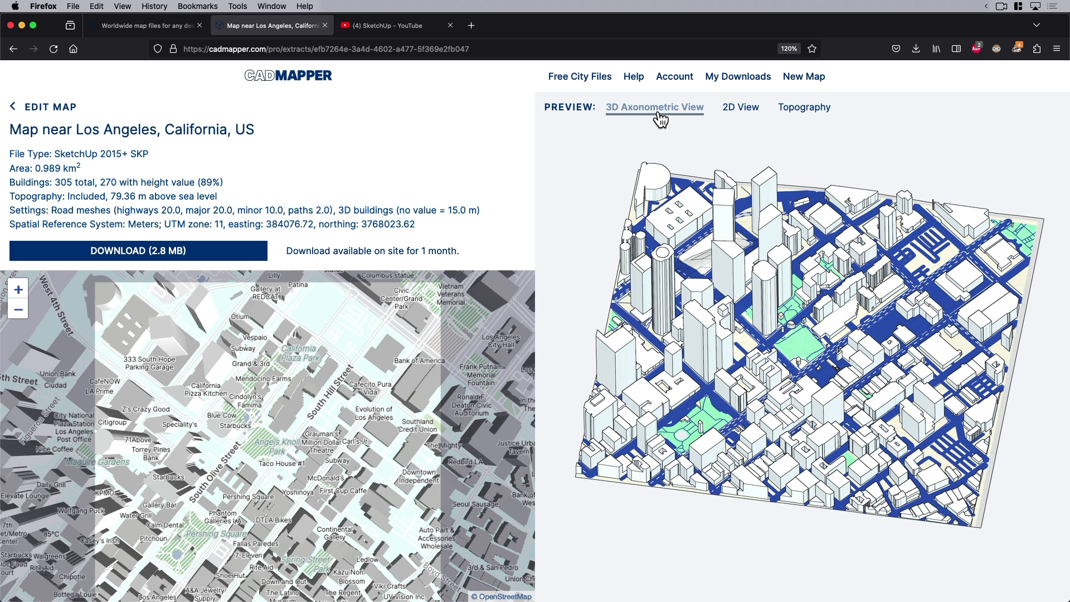
{"action": "left_click", "coordinate": [139, 251]}
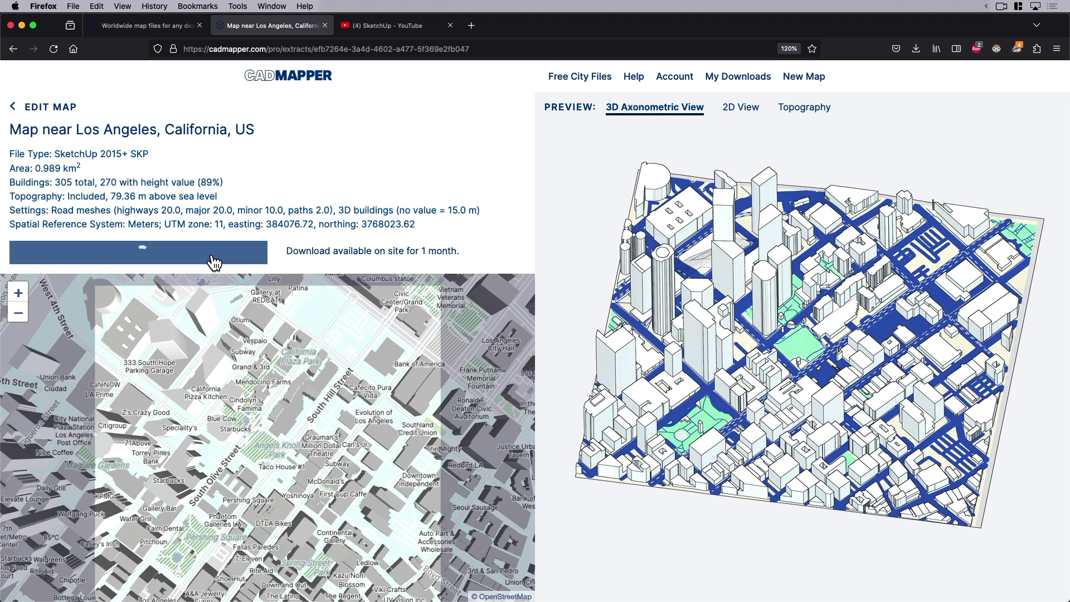
{"action": "left_click", "coordinate": [138, 250]}
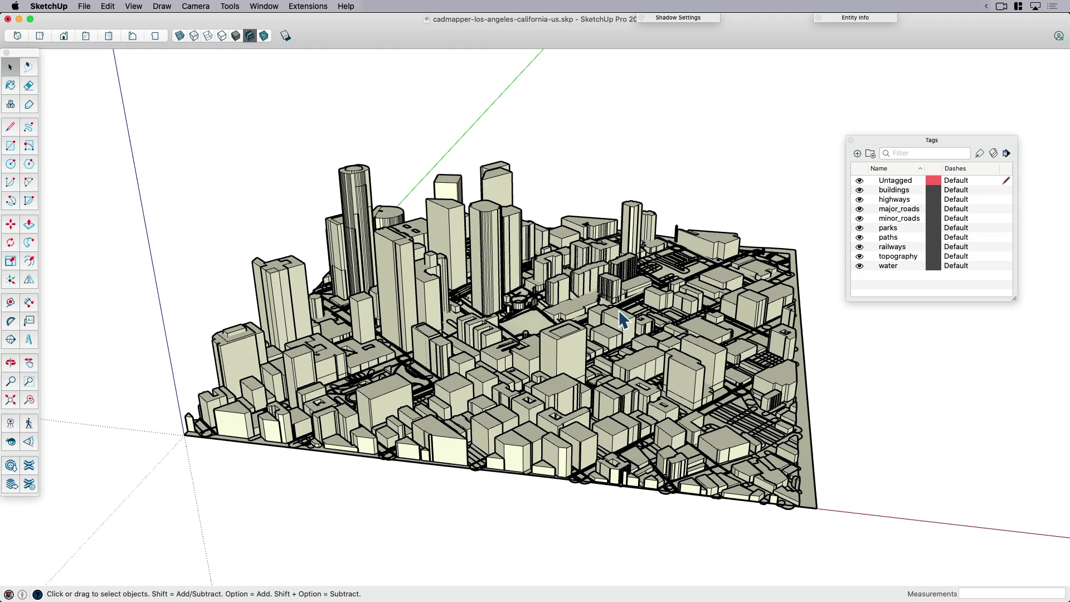
{"action": "mouse_move", "coordinate": [850, 260]}
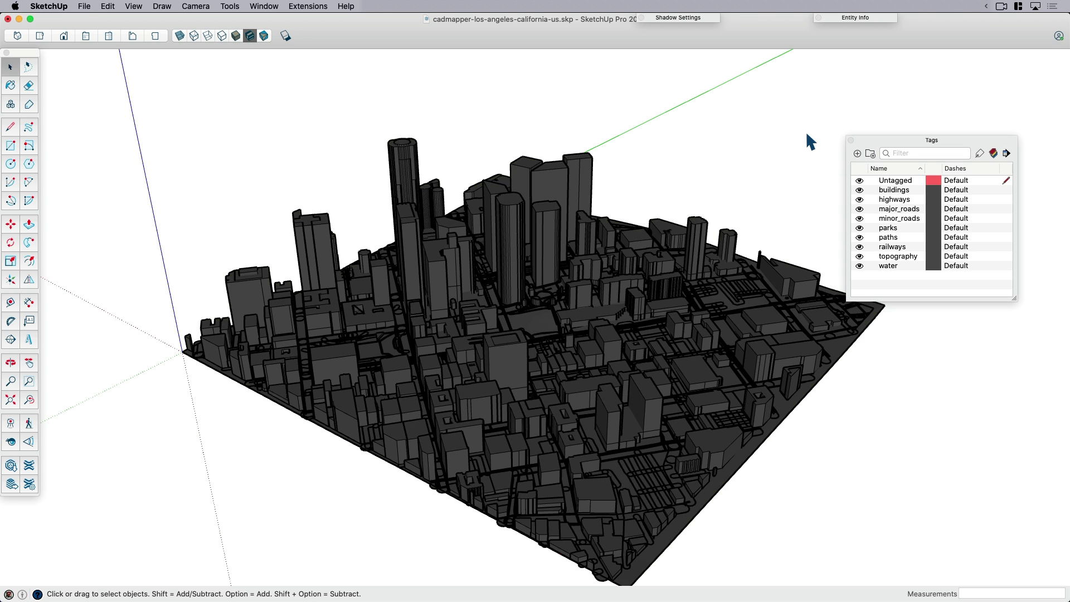
{"action": "mouse_move", "coordinate": [934, 176]}
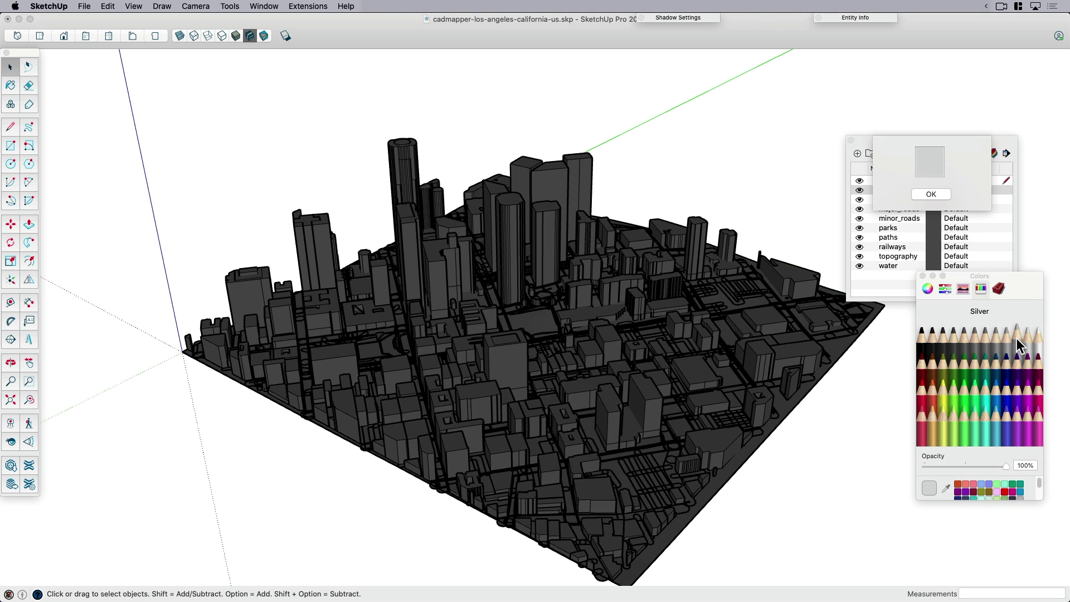
Colour the tags: light grey buildings, green parks, yellow paths, light grey topography
{"action": "left_click", "coordinate": [929, 194]}
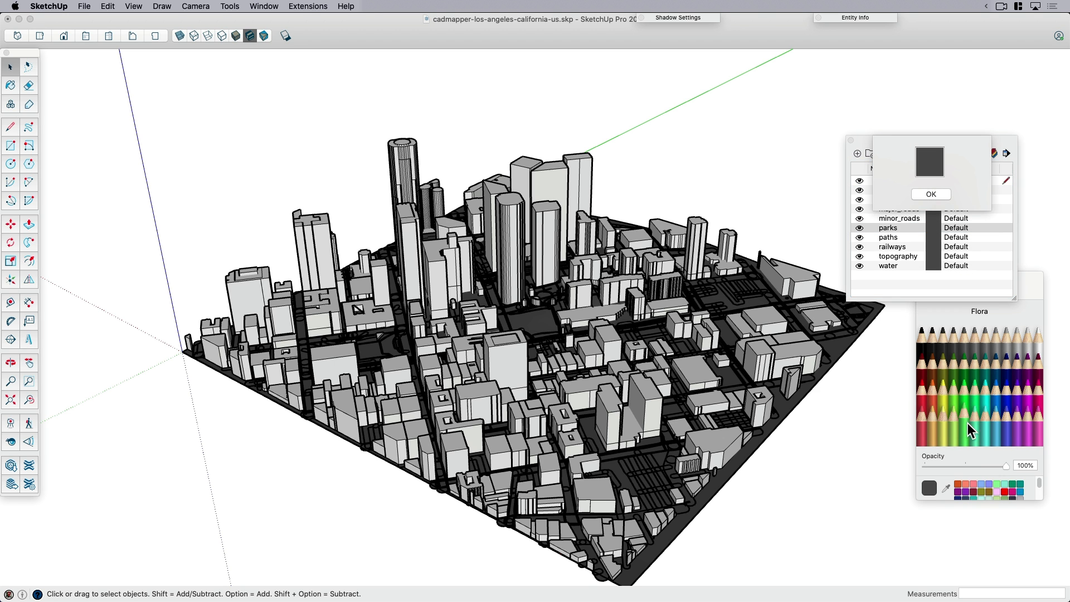
{"action": "left_click", "coordinate": [969, 420]}
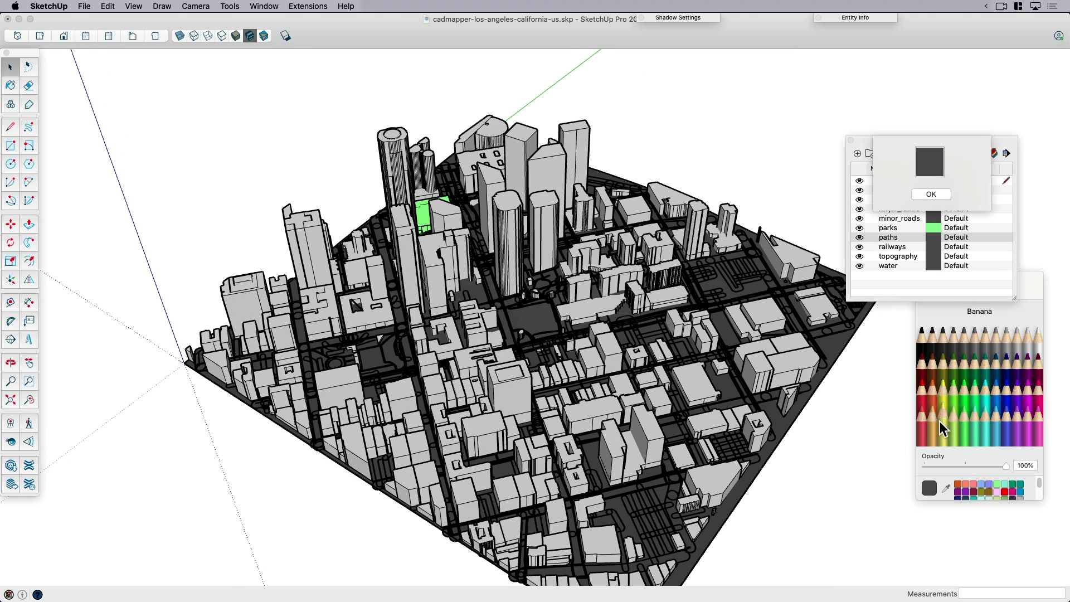
{"action": "left_click", "coordinate": [929, 194]}
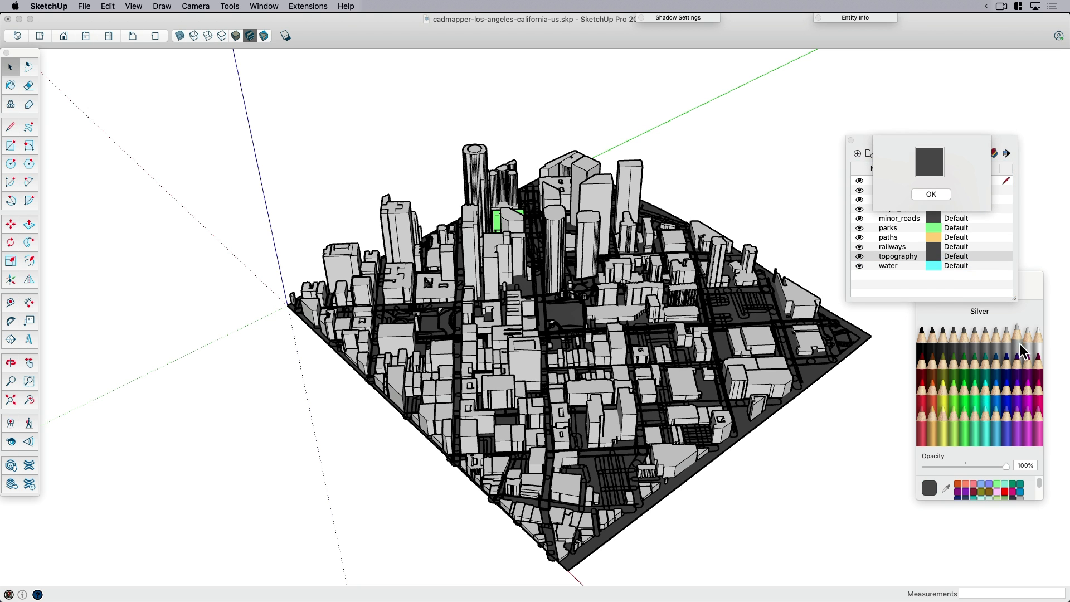
{"action": "left_click", "coordinate": [929, 194]}
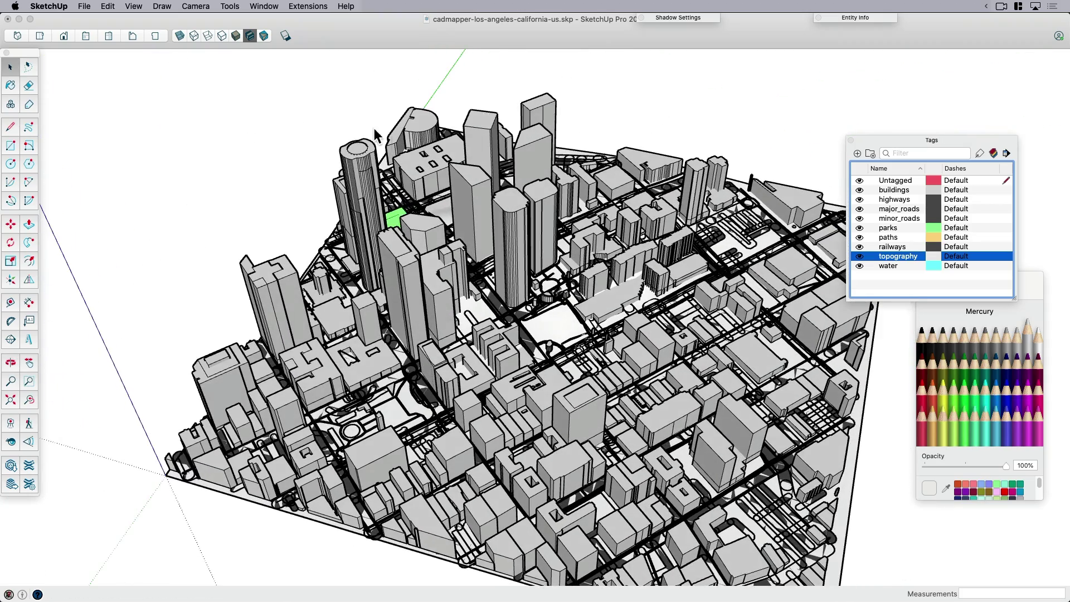
Turn off Profiles in Edge Style, then select a downtown building and bring up its options
{"action": "left_click", "coordinate": [133, 6]}
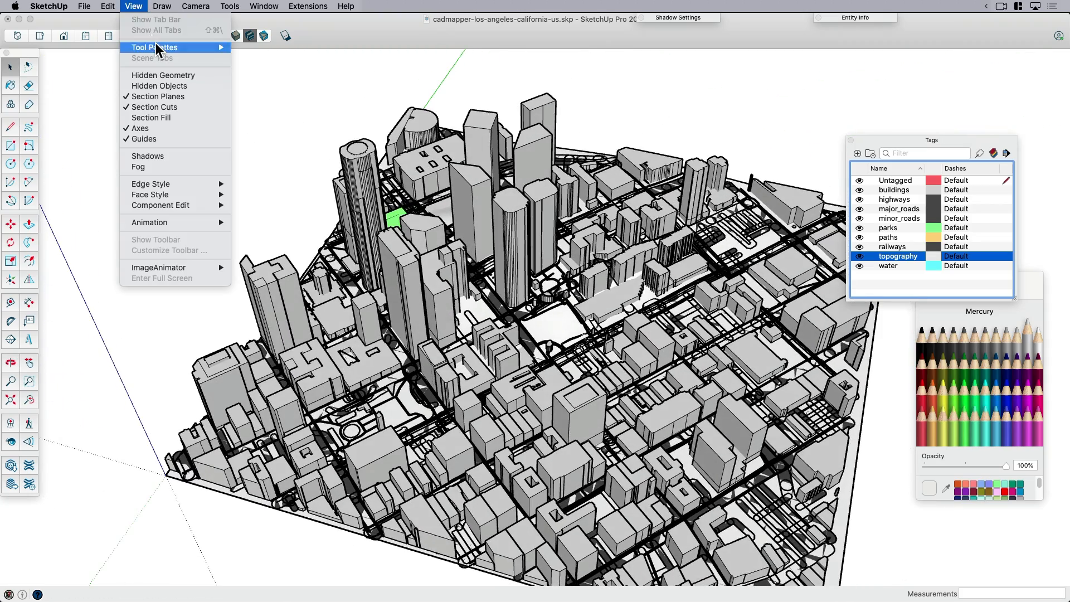
{"action": "mouse_move", "coordinate": [189, 179]}
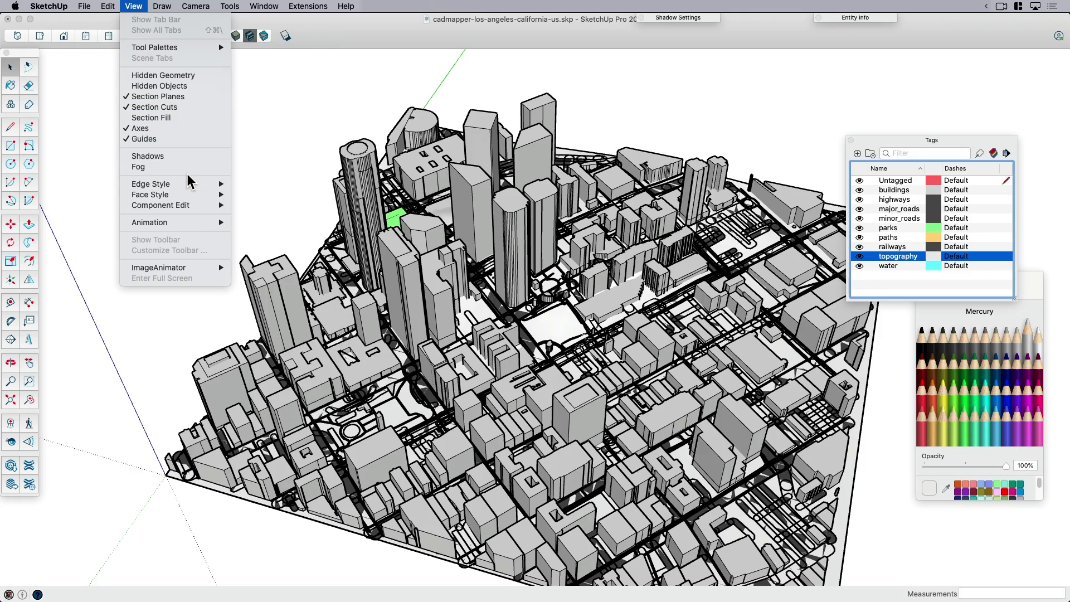
{"action": "mouse_move", "coordinate": [150, 184]}
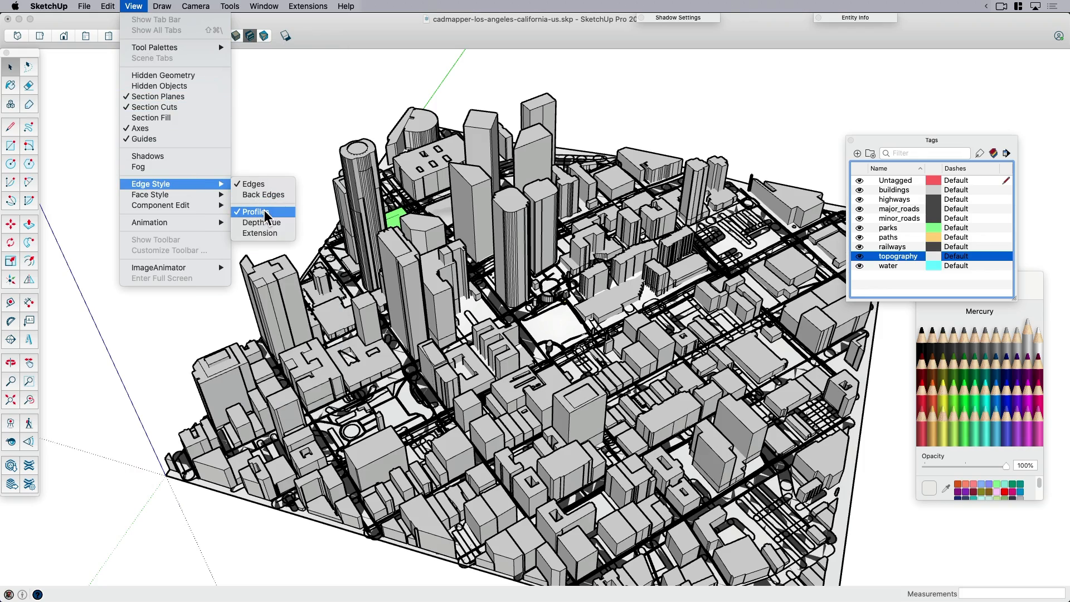
{"action": "left_click", "coordinate": [254, 212]}
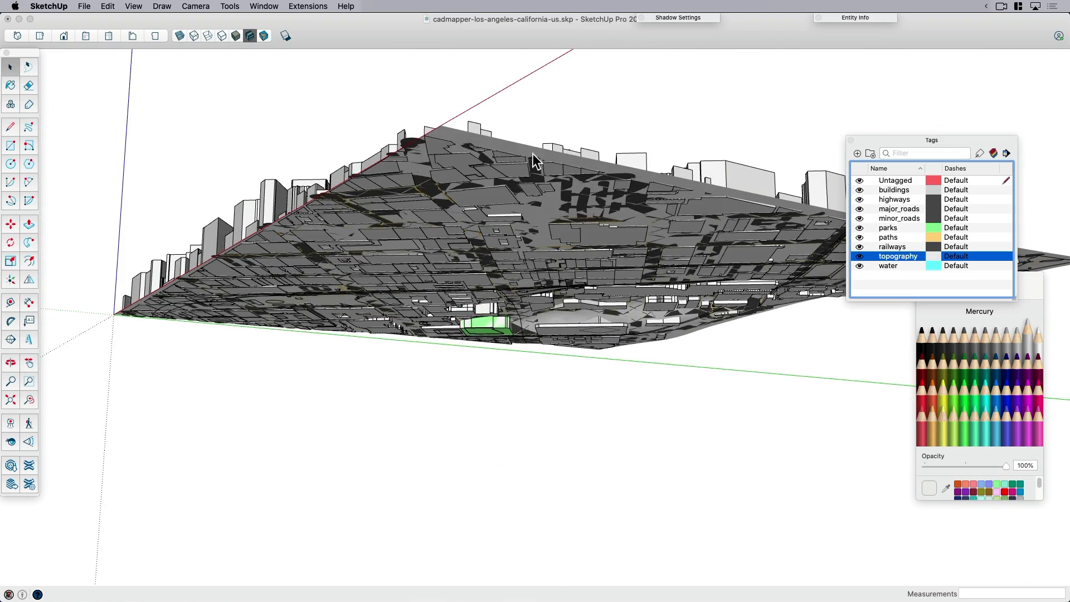
{"action": "left_click", "coordinate": [546, 257]}
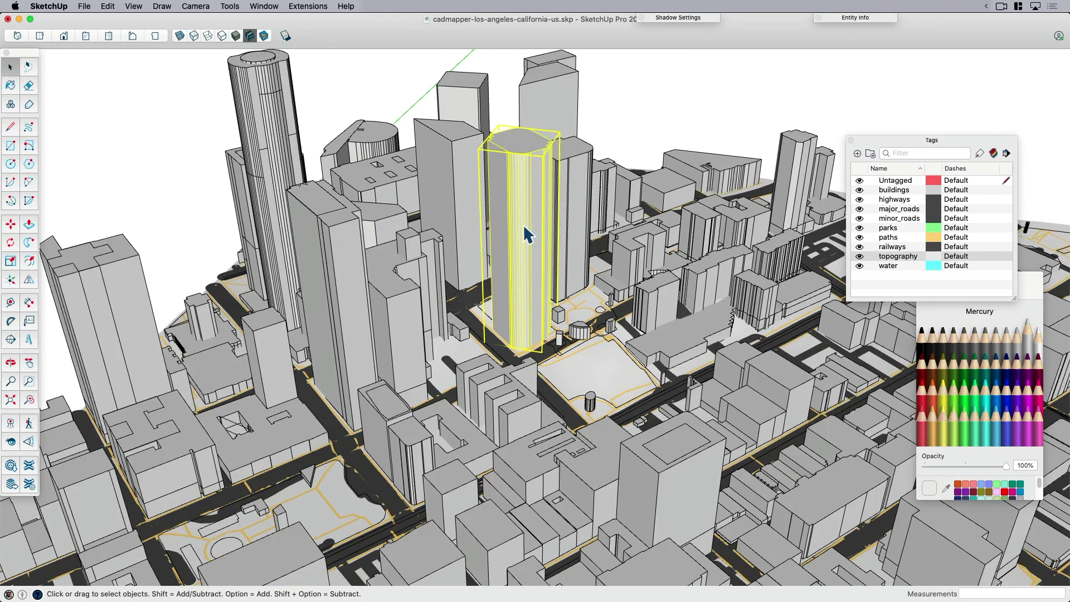
{"action": "right_click", "coordinate": [529, 235]}
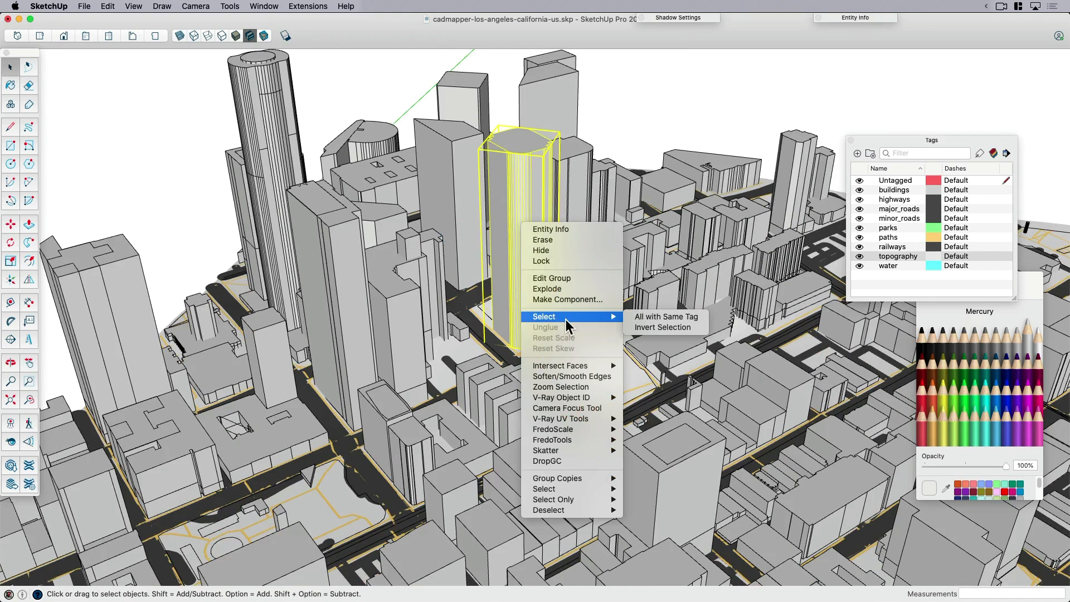
Select all buildings with the same tag and switch to the Untitled 2 site model
{"action": "left_click", "coordinate": [664, 315]}
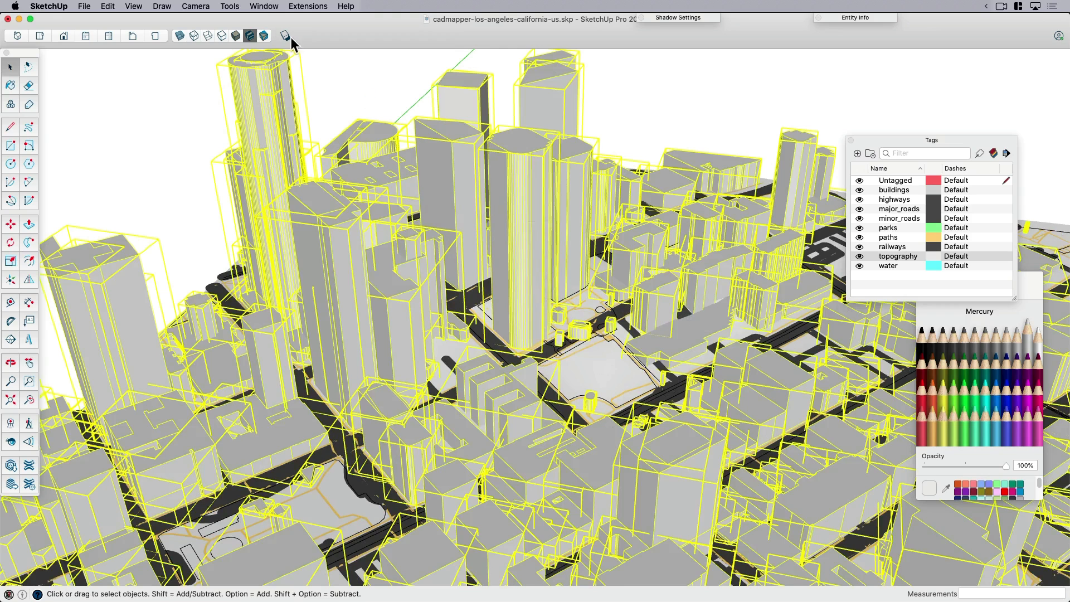
{"action": "left_click", "coordinate": [263, 7]}
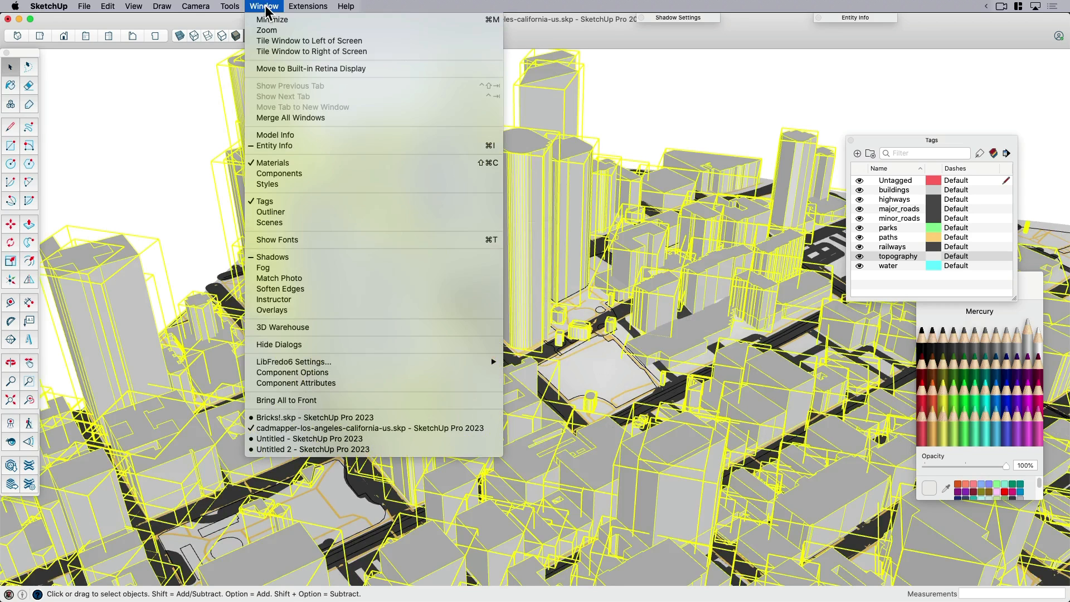
{"action": "left_click", "coordinate": [279, 288]}
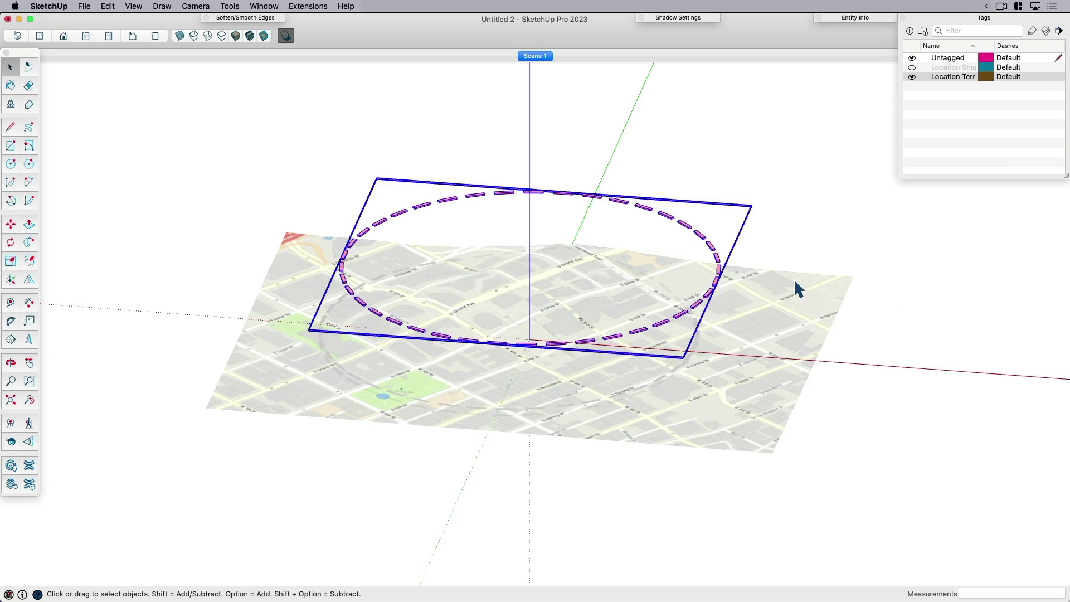
Paste the copied city buildings into the site model and hide the topography tag
{"action": "left_click", "coordinate": [107, 7]}
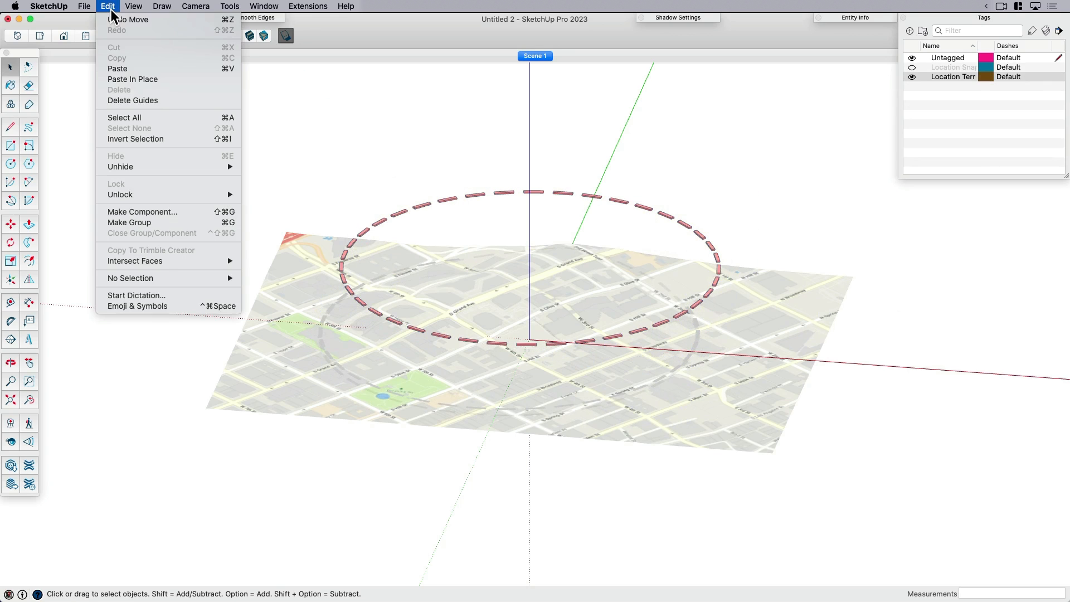
{"action": "left_click", "coordinate": [611, 341]}
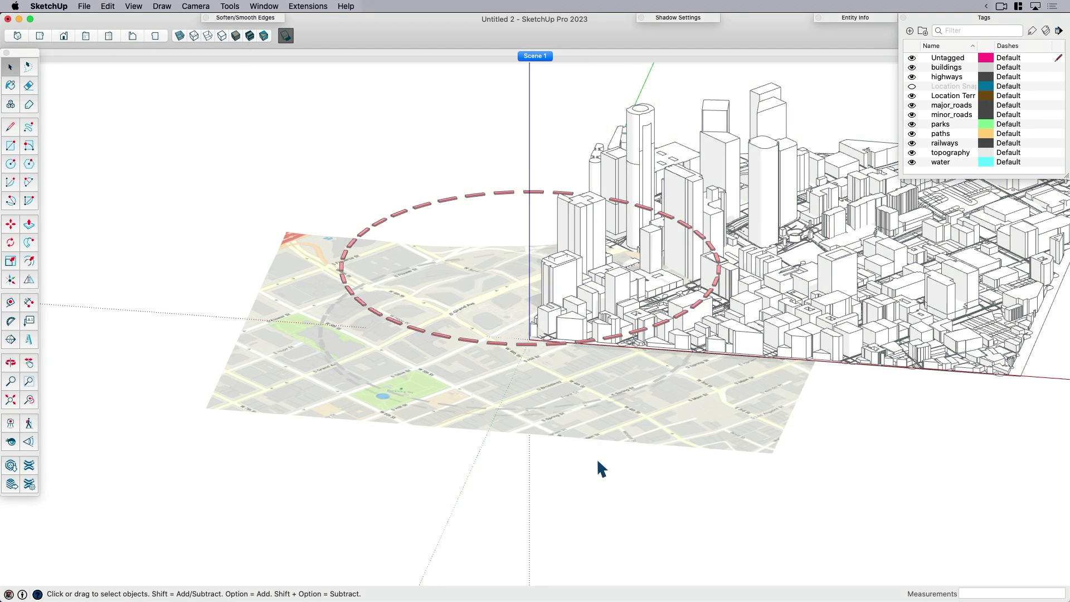
{"action": "mouse_move", "coordinate": [645, 309]}
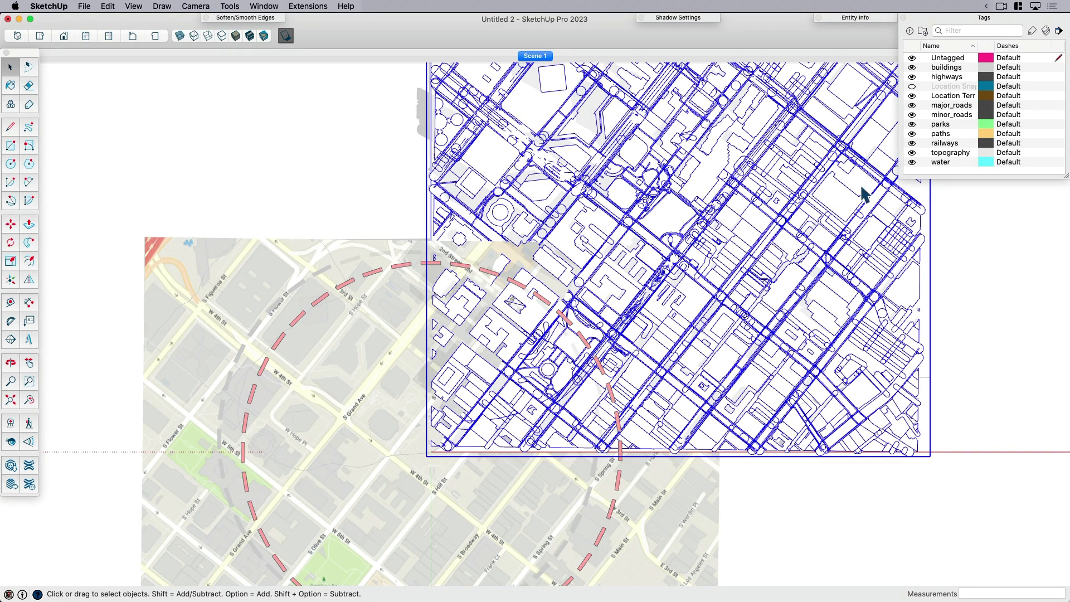
{"action": "left_click", "coordinate": [951, 105]}
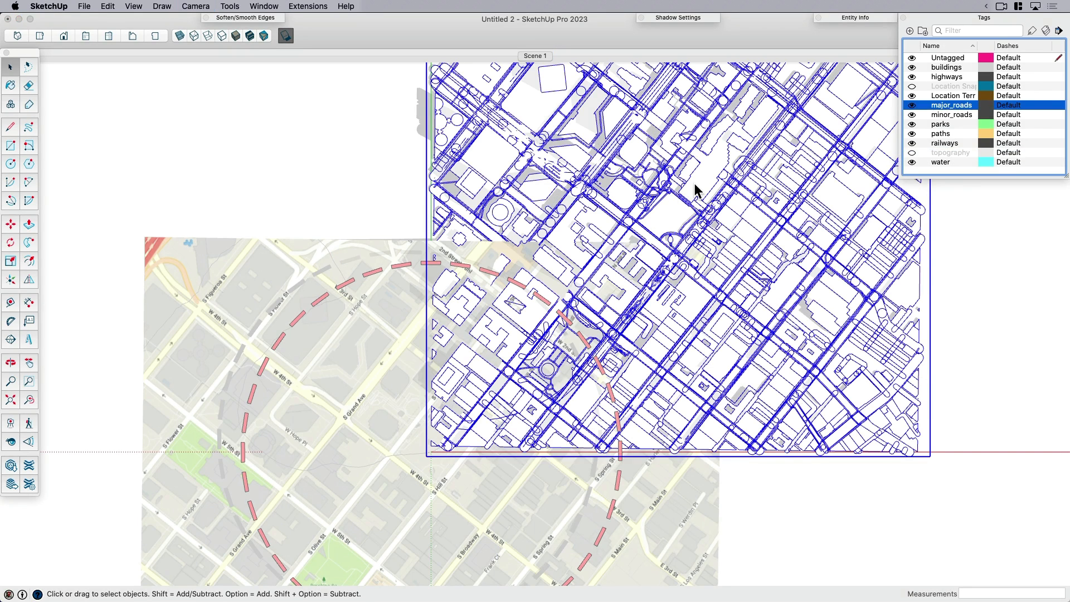
{"action": "left_click", "coordinate": [10, 223]}
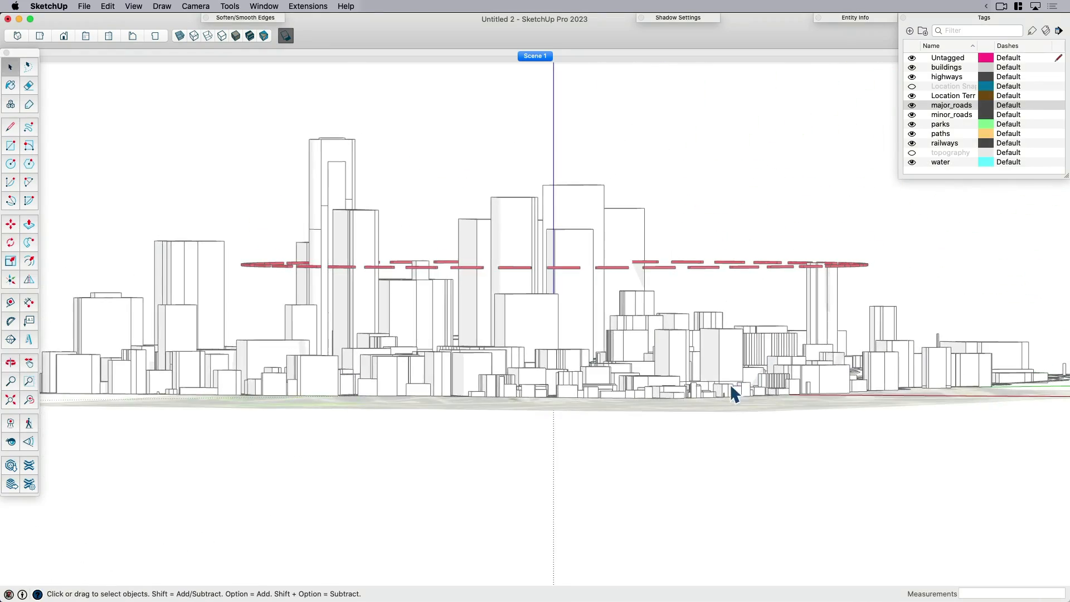
{"action": "left_click", "coordinate": [10, 223]}
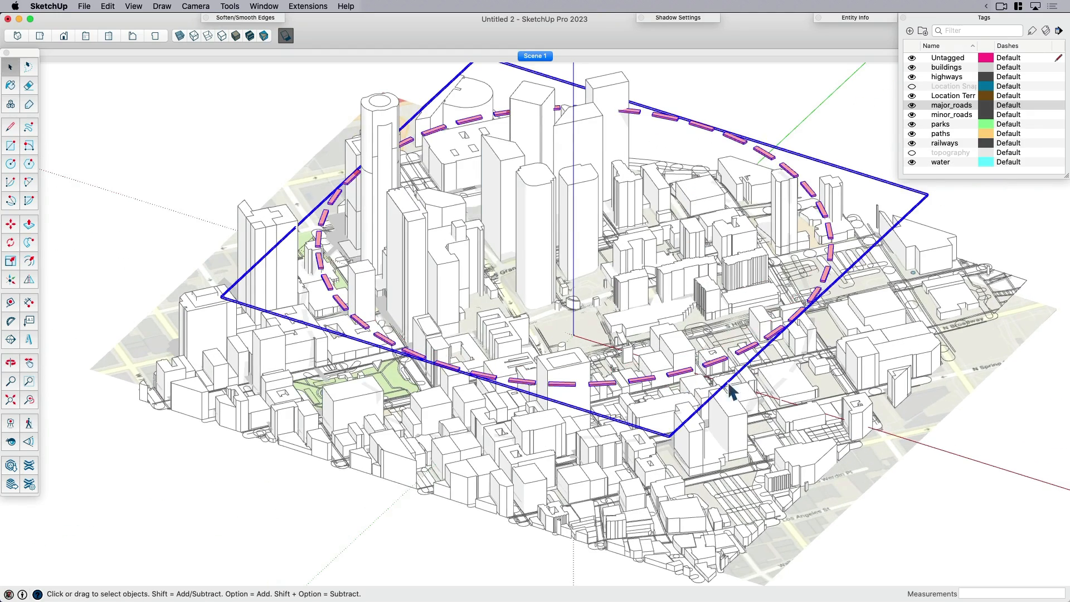
Move the pasted city so its streets align with the site map under the circle
{"action": "left_click", "coordinate": [10, 224]}
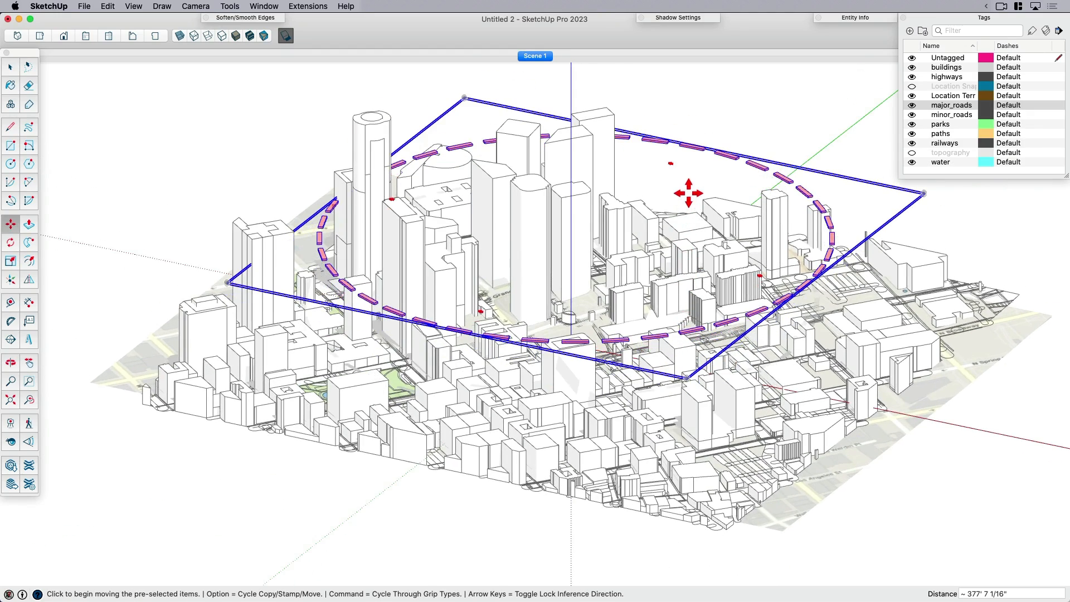
{"action": "mouse_move", "coordinate": [682, 334]}
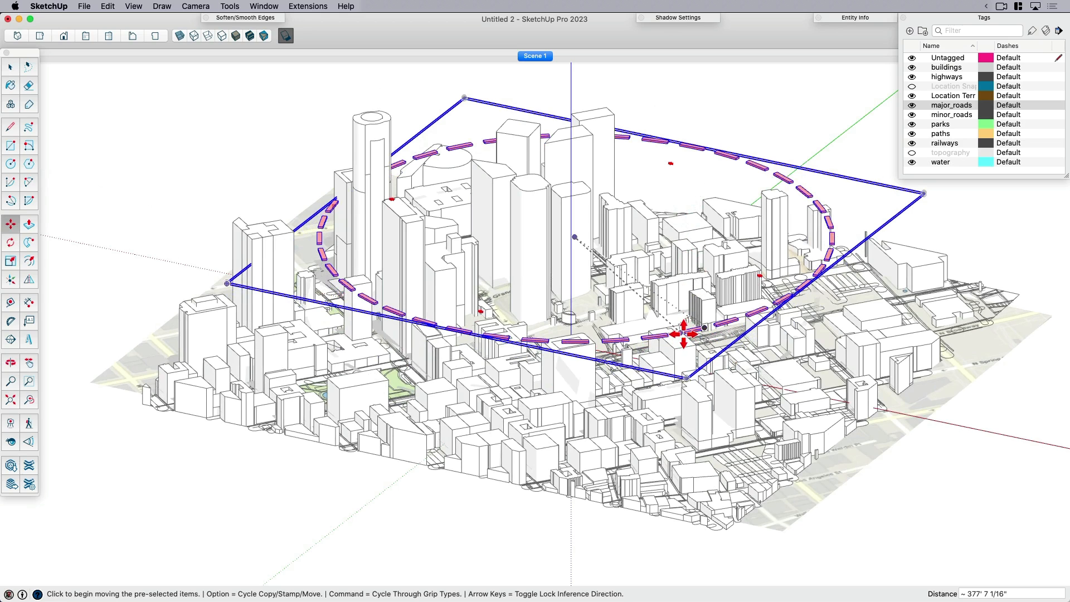
{"action": "mouse_move", "coordinate": [694, 202]}
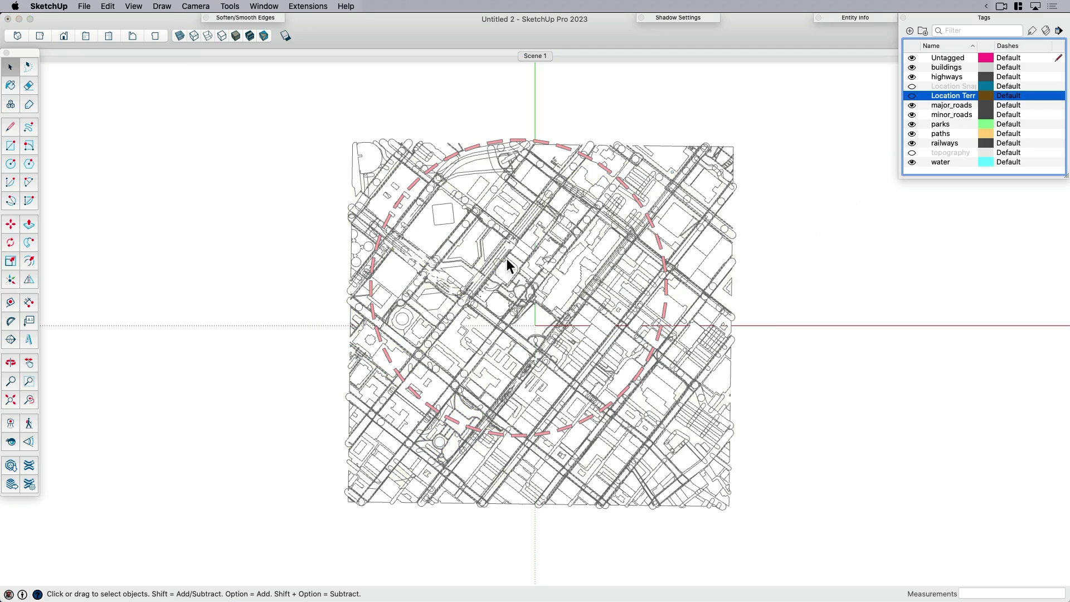
{"action": "mouse_move", "coordinate": [327, 166]}
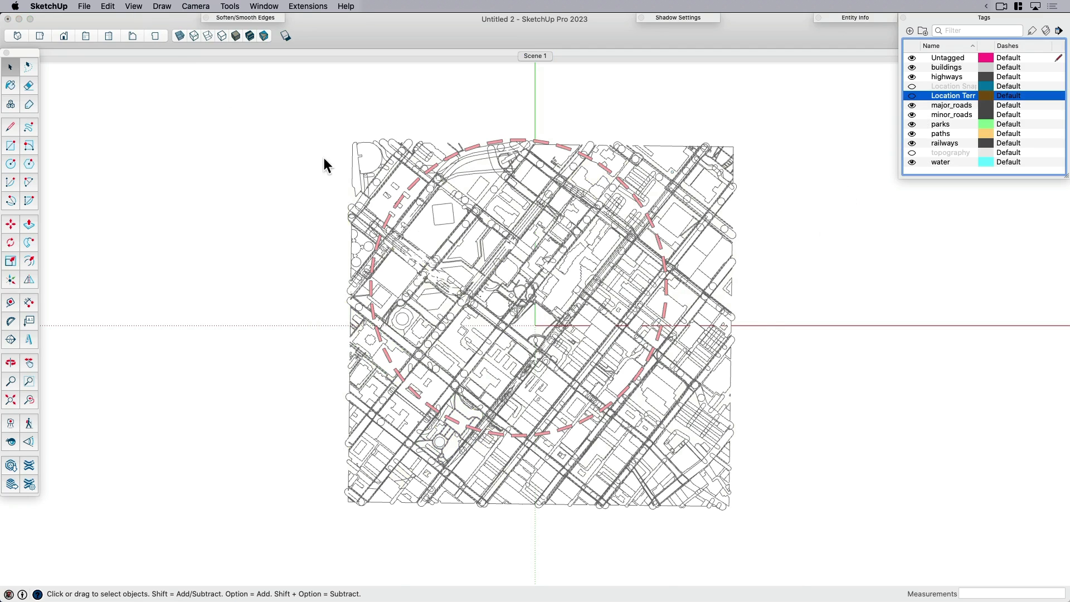
Turn off profile edges so the LA footprints read cleanly in plan within the site circle
{"action": "left_click", "coordinate": [133, 6]}
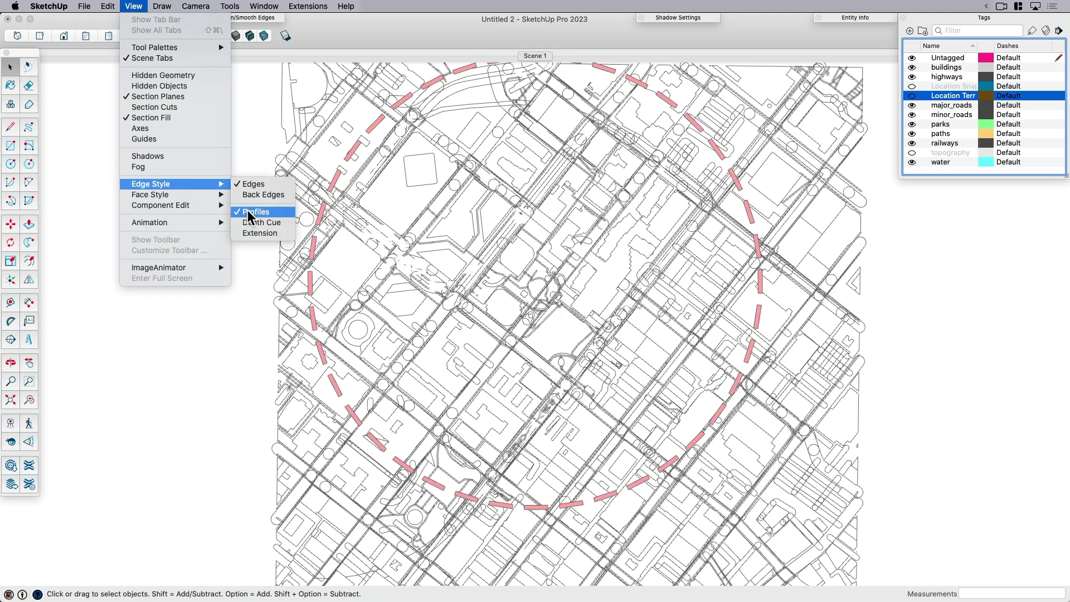
{"action": "left_click", "coordinate": [257, 211]}
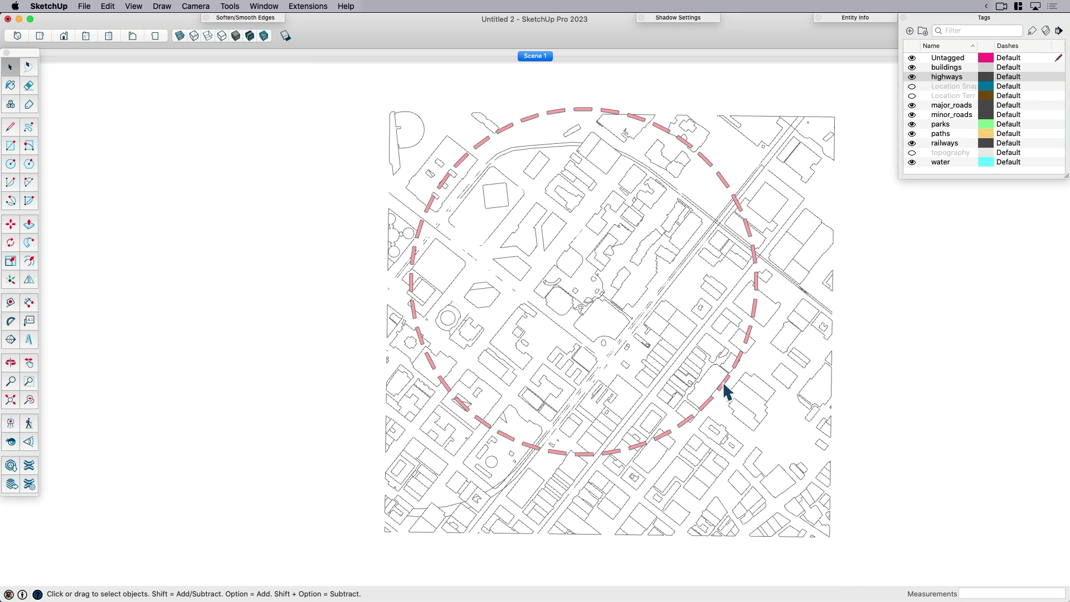
{"action": "mouse_move", "coordinate": [286, 41]}
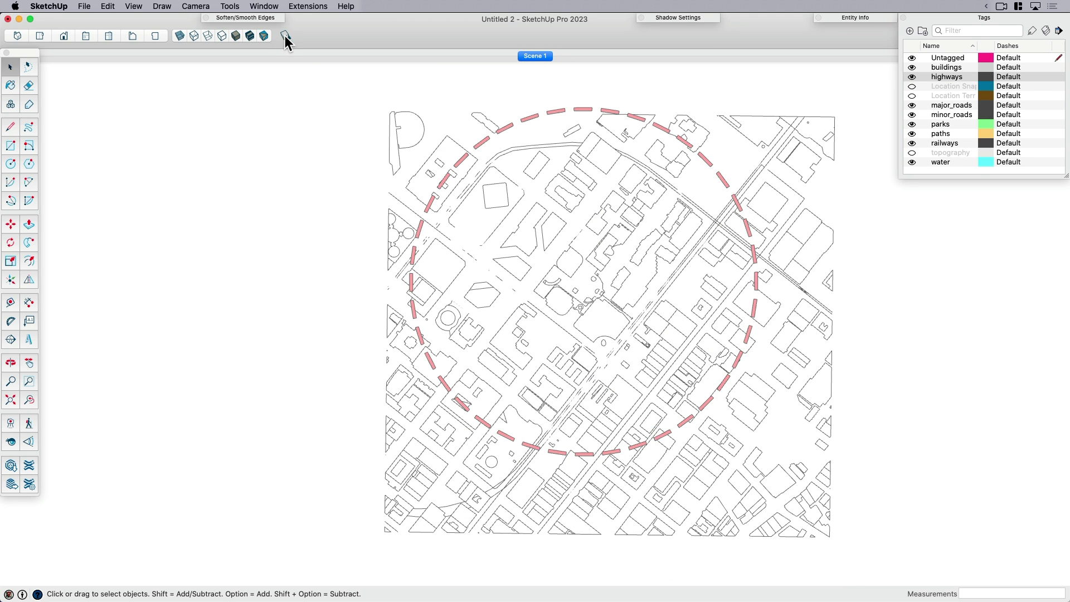
Switch shadows on and review Shadow Settings, then zoom into the site circle to inspect them
{"action": "left_click", "coordinate": [285, 36]}
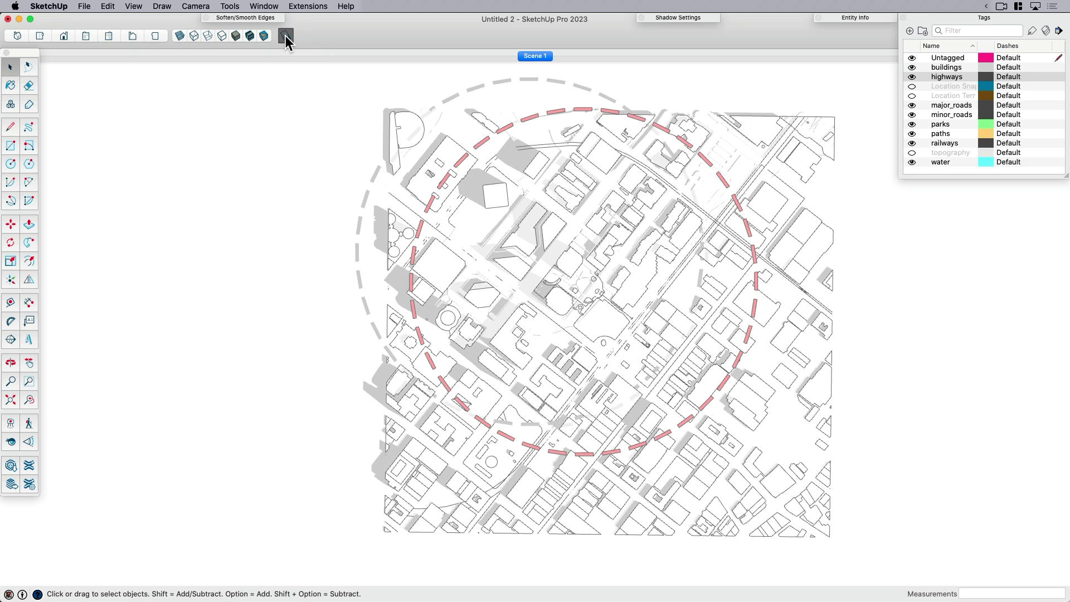
{"action": "mouse_move", "coordinate": [652, 23]}
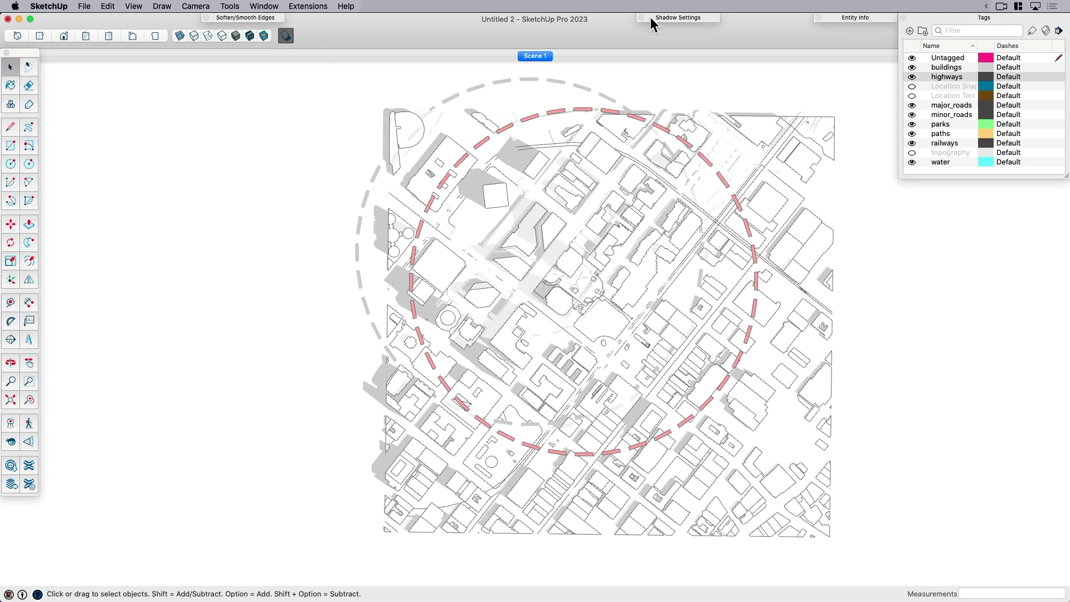
{"action": "left_click", "coordinate": [677, 17]}
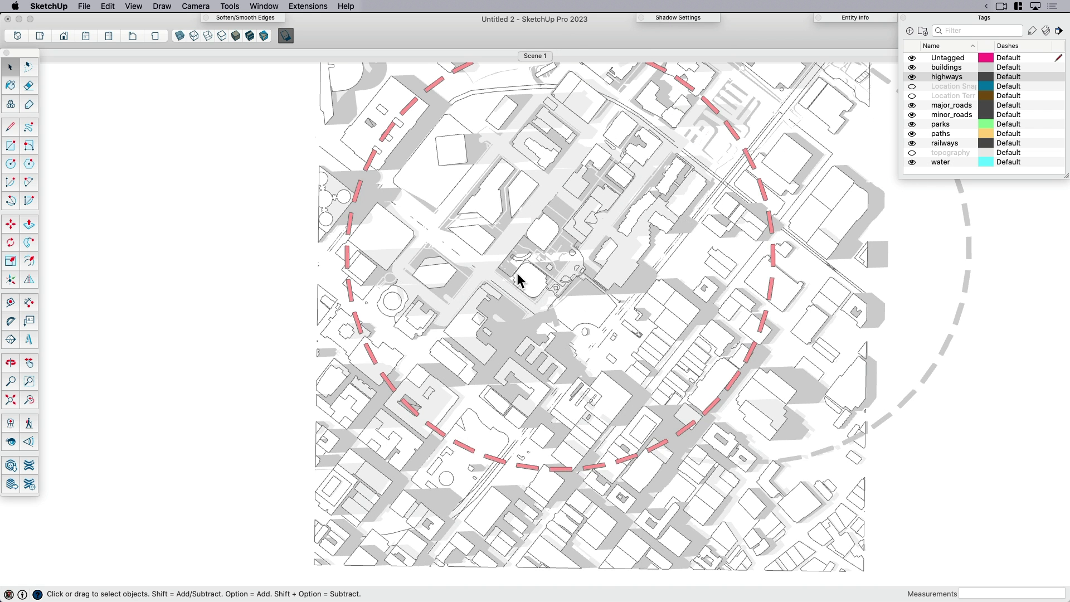
{"action": "left_click", "coordinate": [535, 56]}
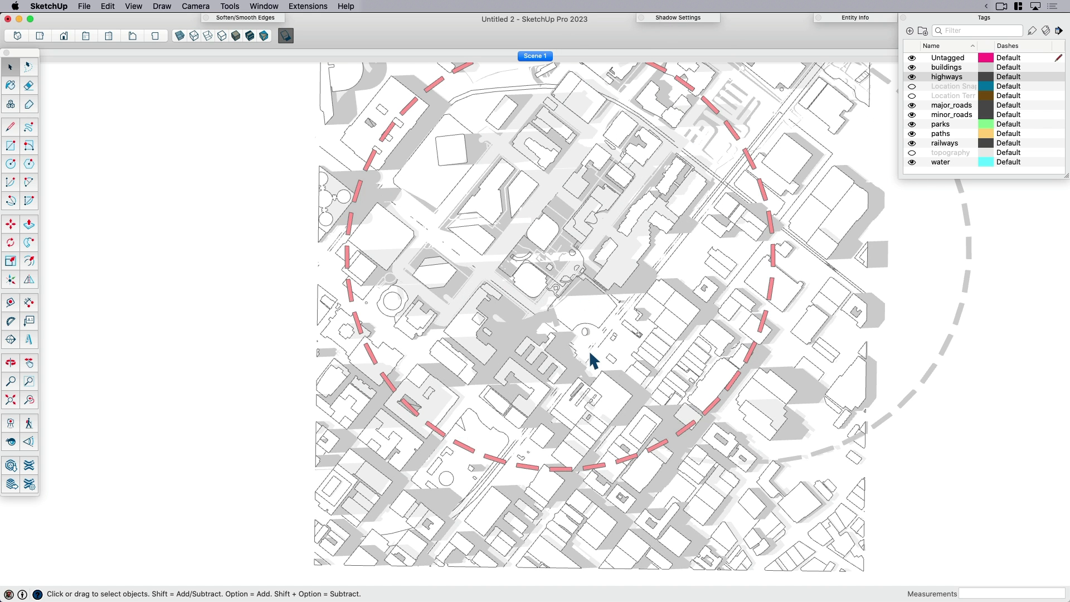
{"action": "mouse_move", "coordinate": [588, 350]}
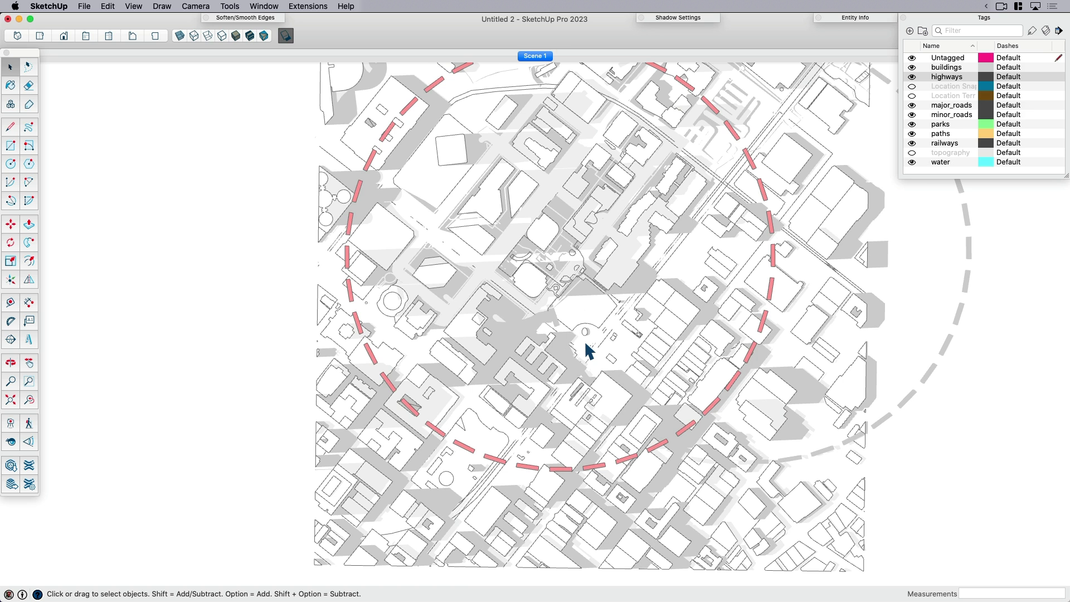
{"action": "mouse_move", "coordinate": [588, 318]}
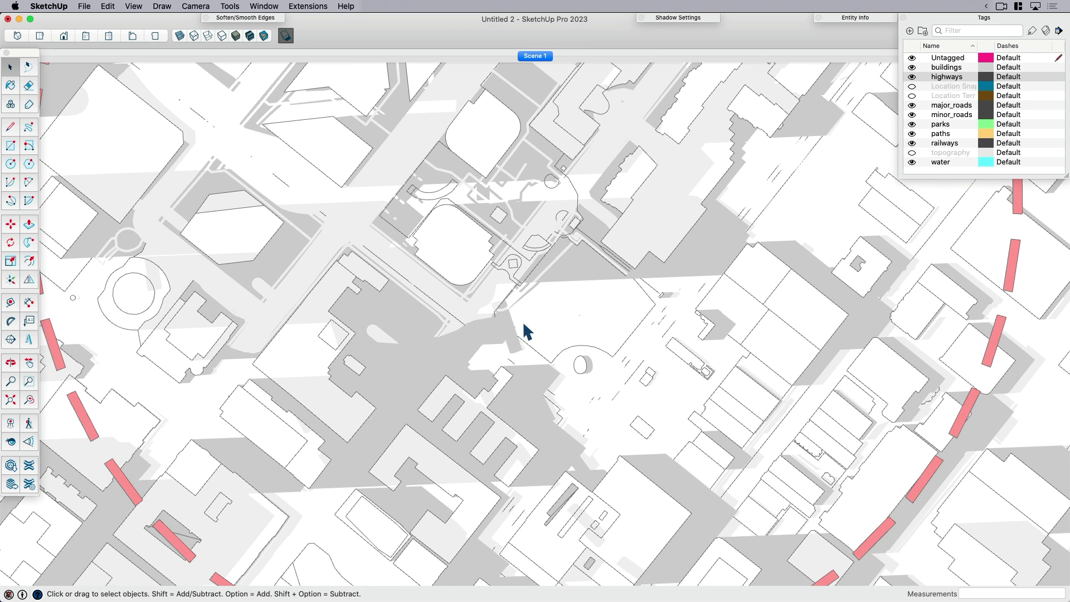
{"action": "mouse_move", "coordinate": [638, 327]}
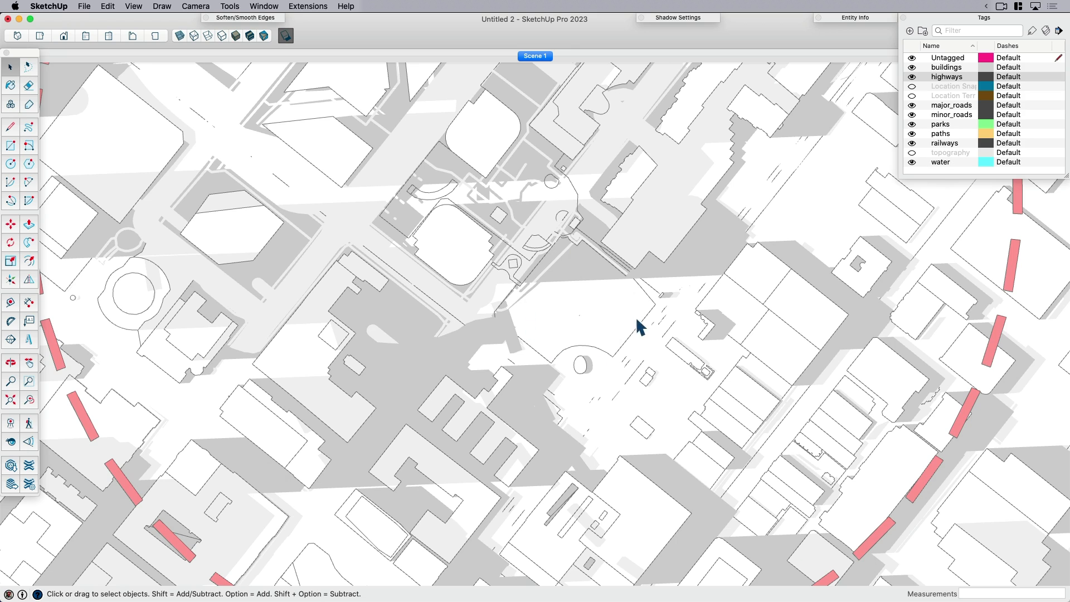
{"action": "mouse_move", "coordinate": [591, 330]}
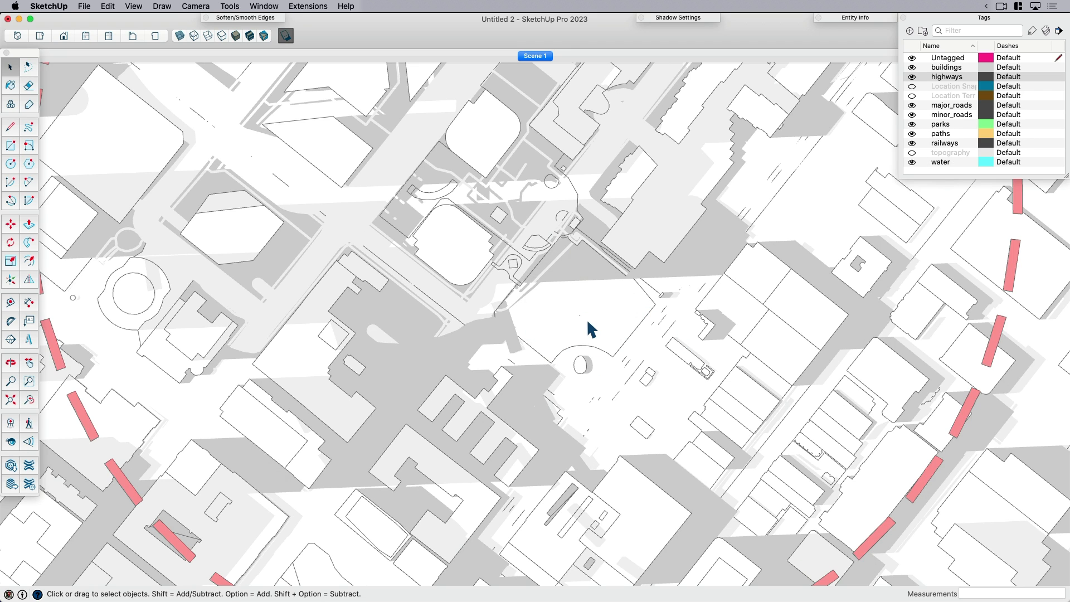
{"action": "mouse_move", "coordinate": [571, 343]}
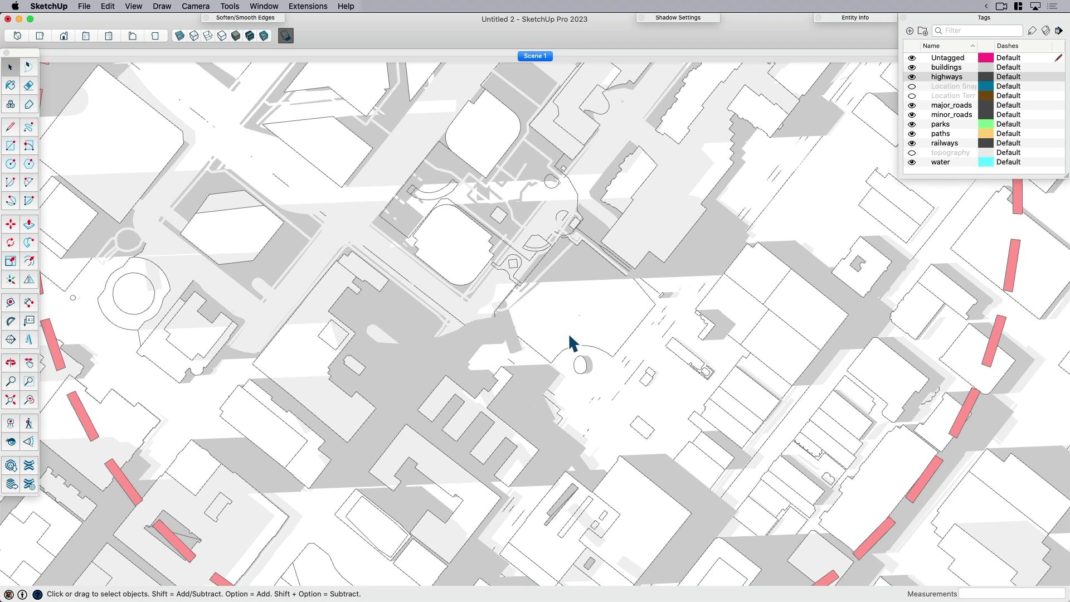
{"action": "mouse_move", "coordinate": [554, 268]}
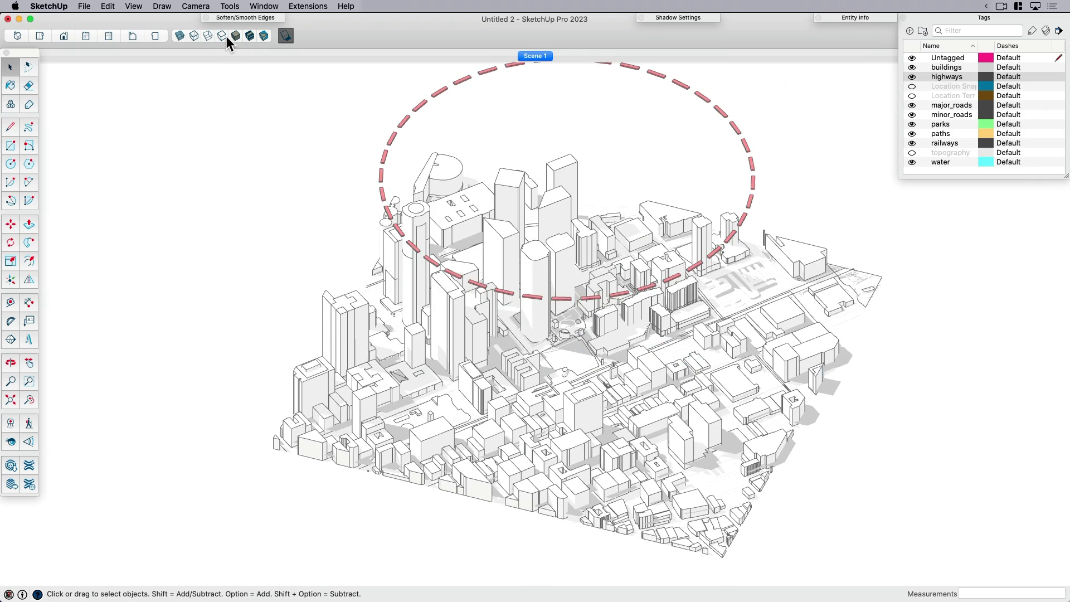
{"action": "mouse_move", "coordinate": [958, 90]}
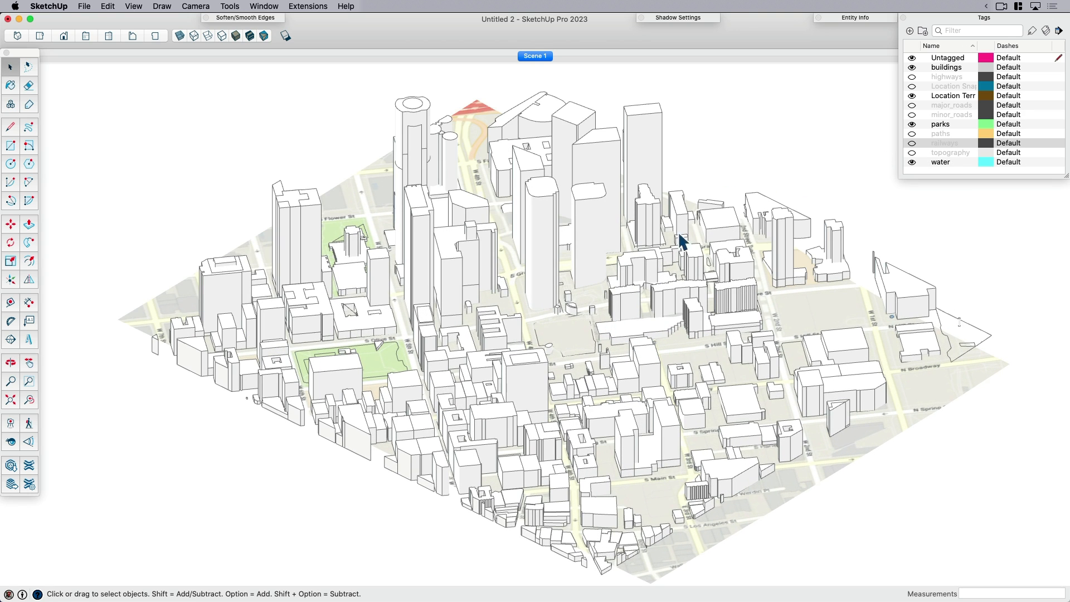
{"action": "mouse_move", "coordinate": [550, 339]}
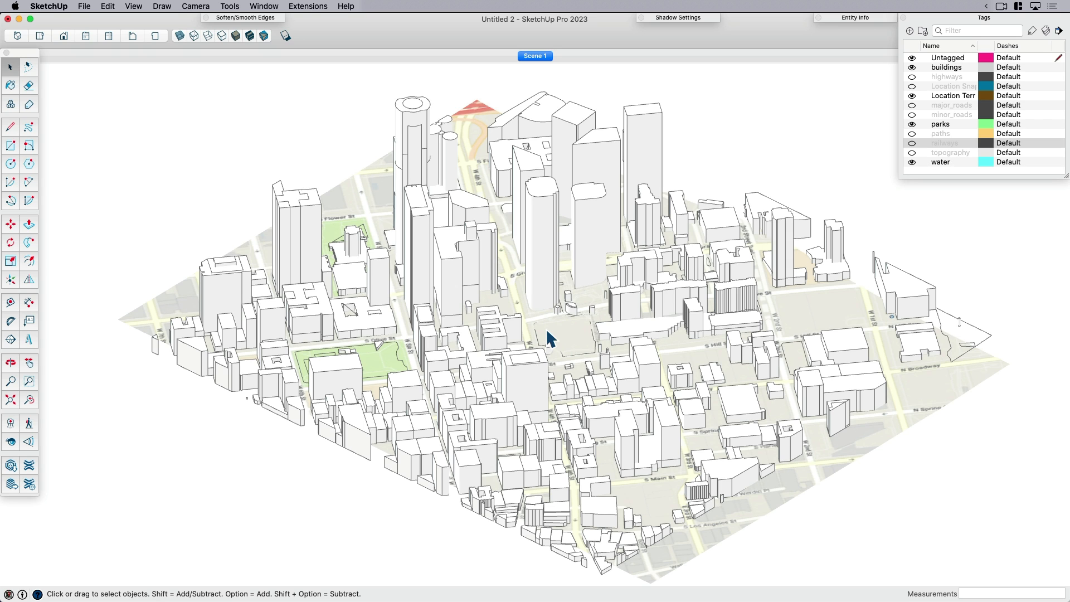
{"action": "mouse_move", "coordinate": [525, 351]}
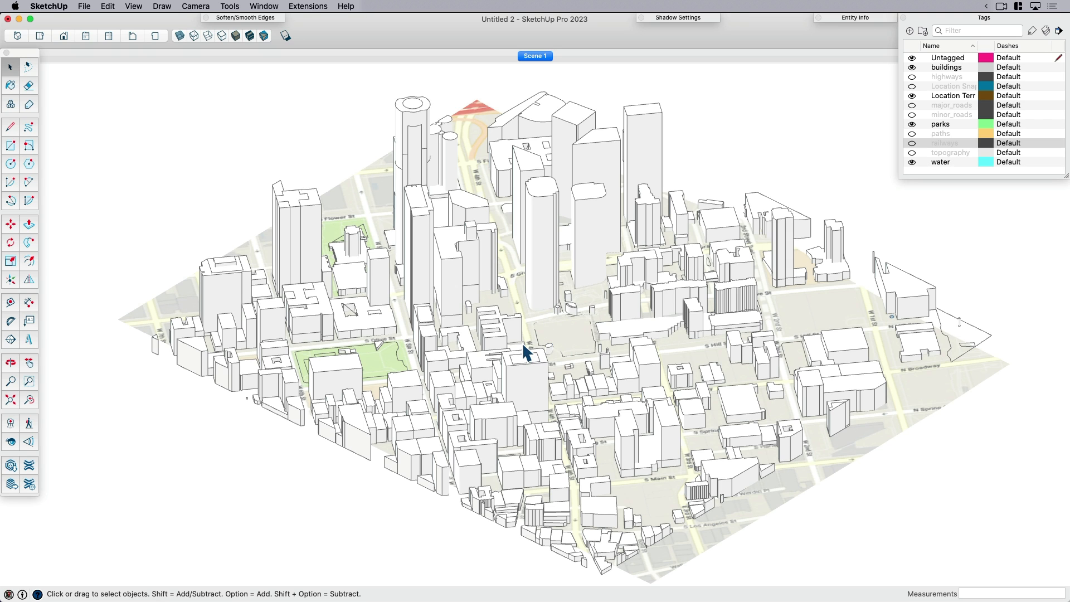
{"action": "mouse_move", "coordinate": [294, 6]}
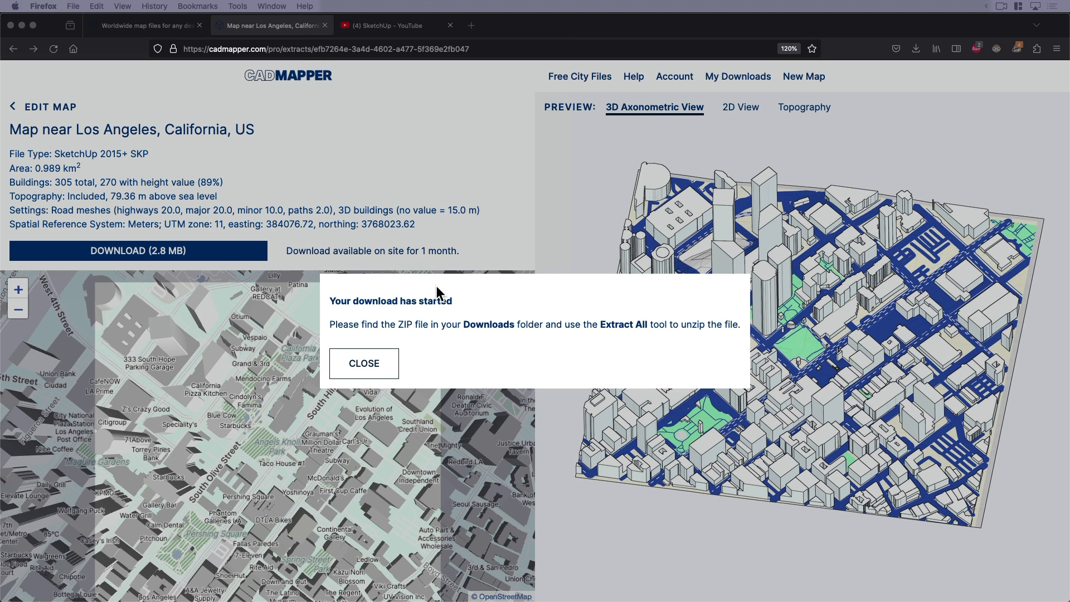
{"action": "mouse_move", "coordinate": [383, 103]}
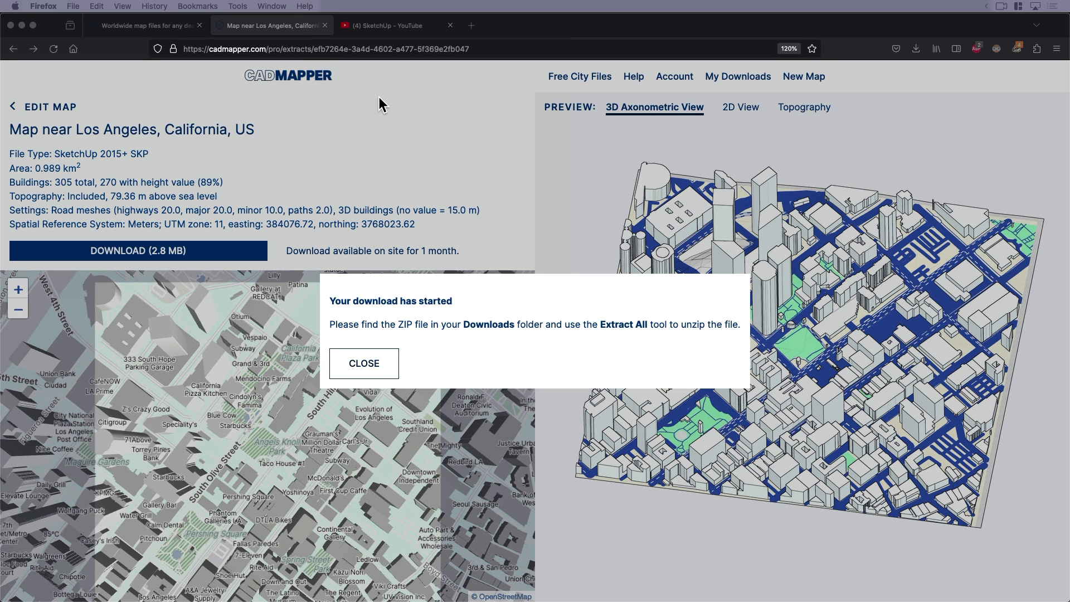
{"action": "mouse_move", "coordinate": [381, 25]}
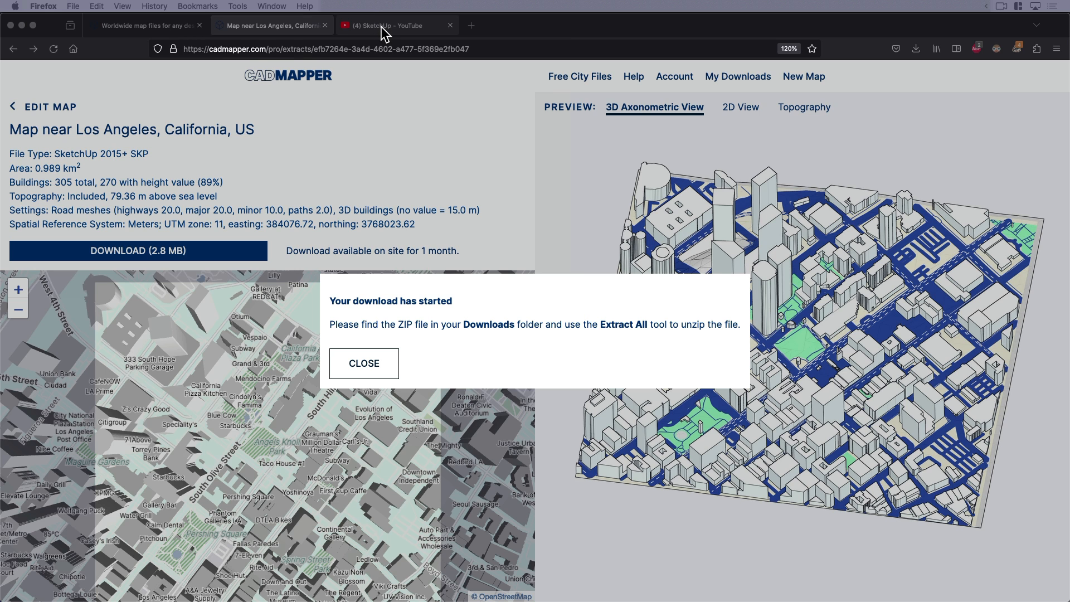
Leave the Cadmapper download dialog for the SketchUp YouTube channel's Live streams
{"action": "left_click", "coordinate": [398, 26]}
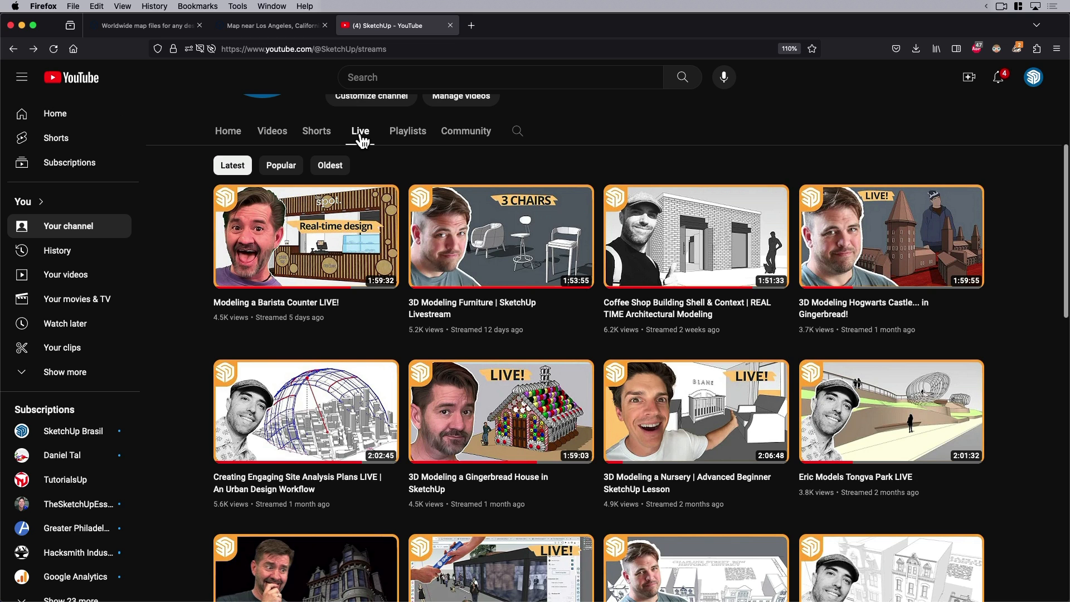
{"action": "scroll", "scroll_direction": "up", "scroll_amount": 3}
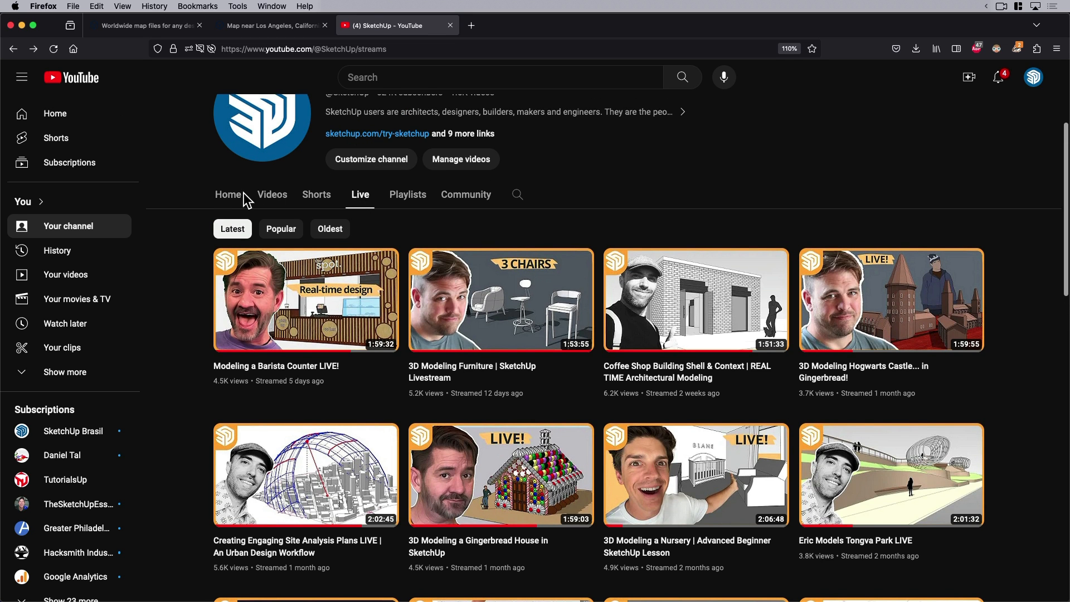
{"action": "scroll", "scroll_direction": "up", "scroll_amount": 3}
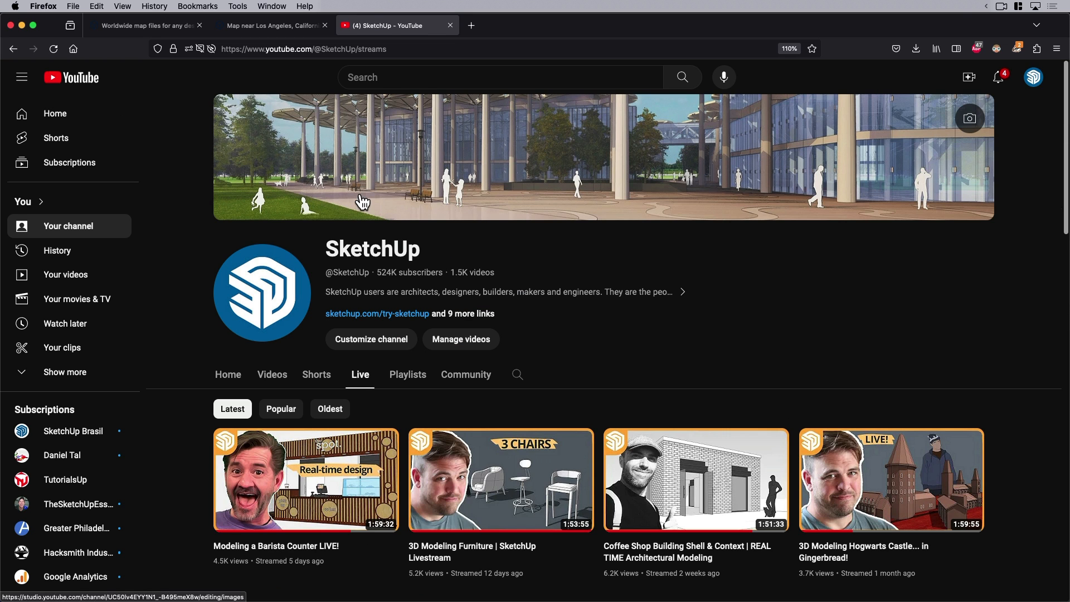
{"action": "scroll", "scroll_direction": "down", "scroll_amount": 3}
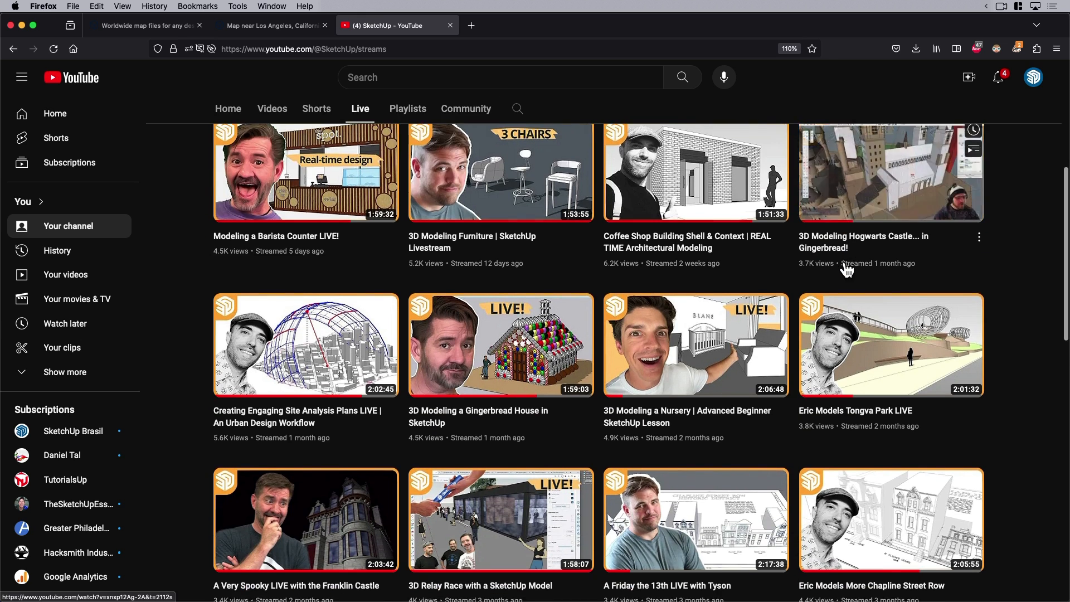
{"action": "scroll", "scroll_direction": "down", "scroll_amount": 3}
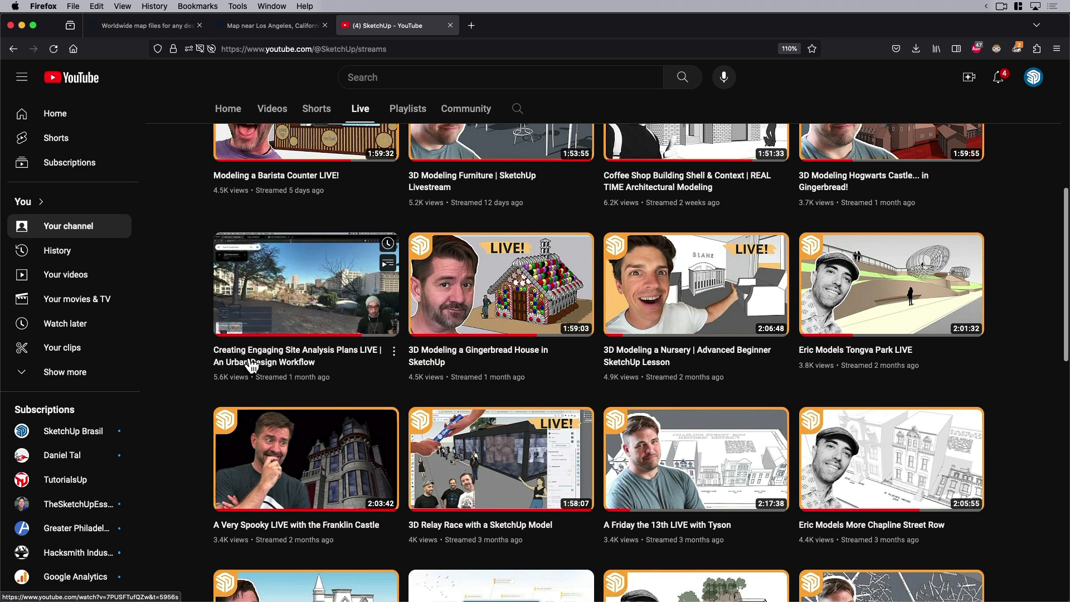
{"action": "mouse_move", "coordinate": [305, 284]}
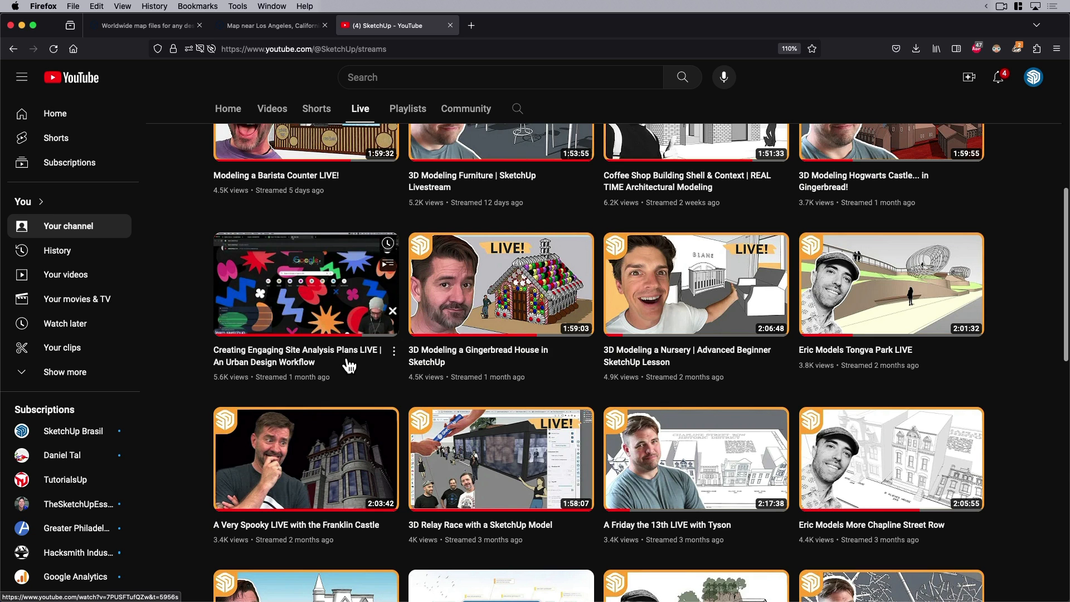
{"action": "mouse_move", "coordinate": [591, 300]}
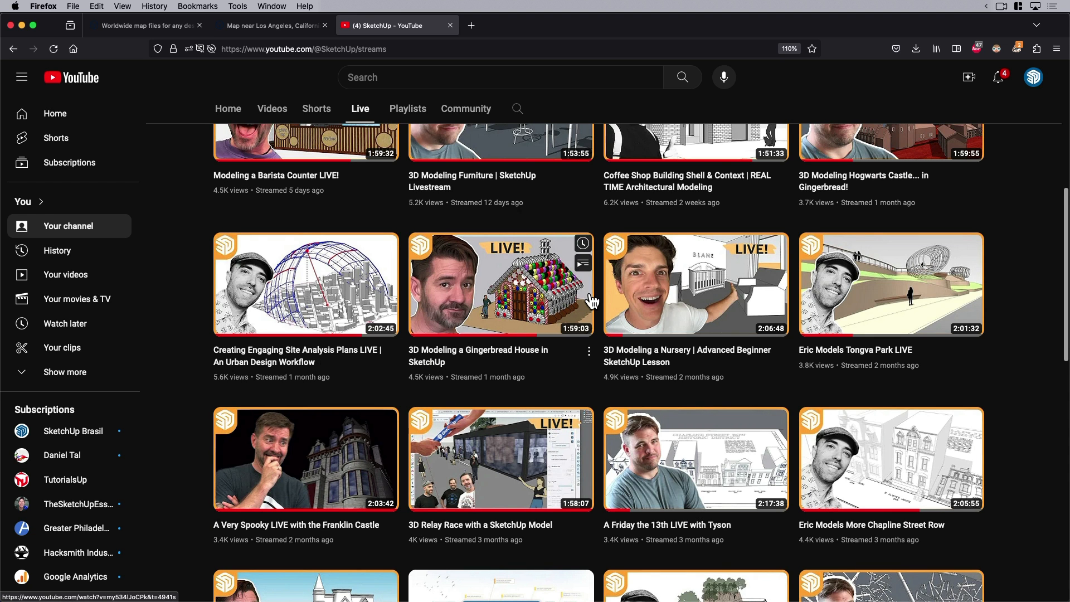
{"action": "scroll", "scroll_direction": "up", "scroll_amount": 3}
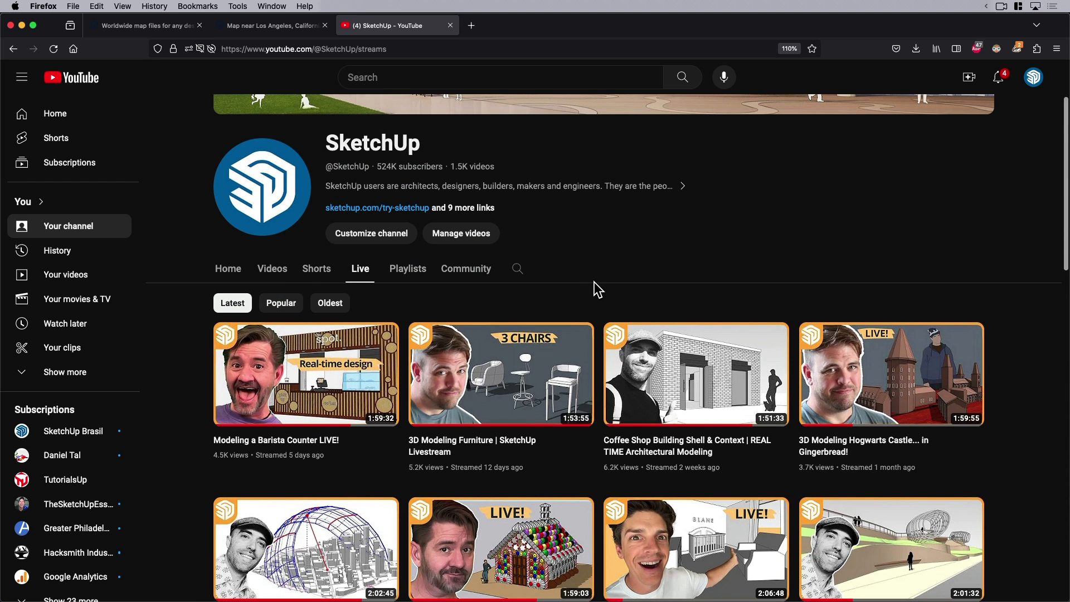